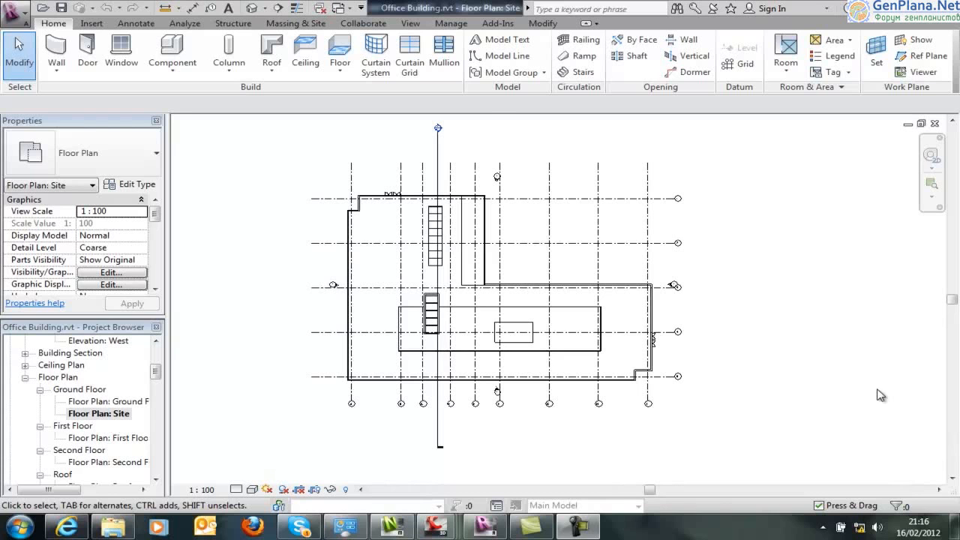
# Switch to the Civil 3D site drawing, check the MeadowGate building block's properties, then deselect it
pyautogui.click(12, 8)
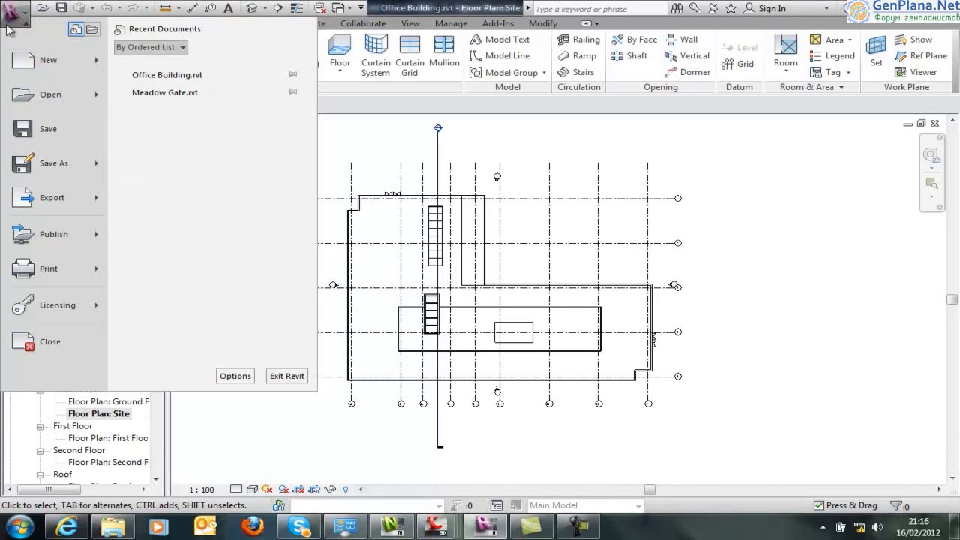
pyautogui.click(52, 197)
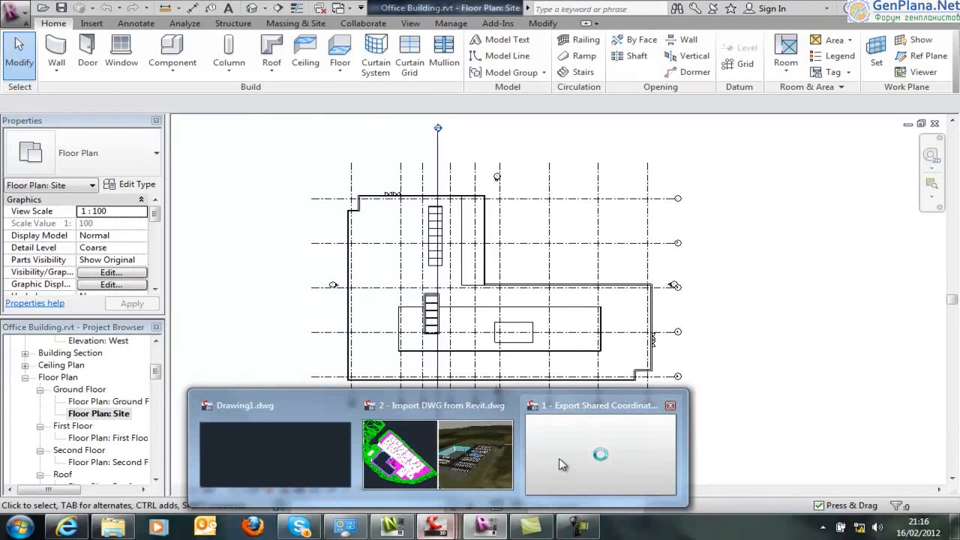
pyautogui.click(601, 450)
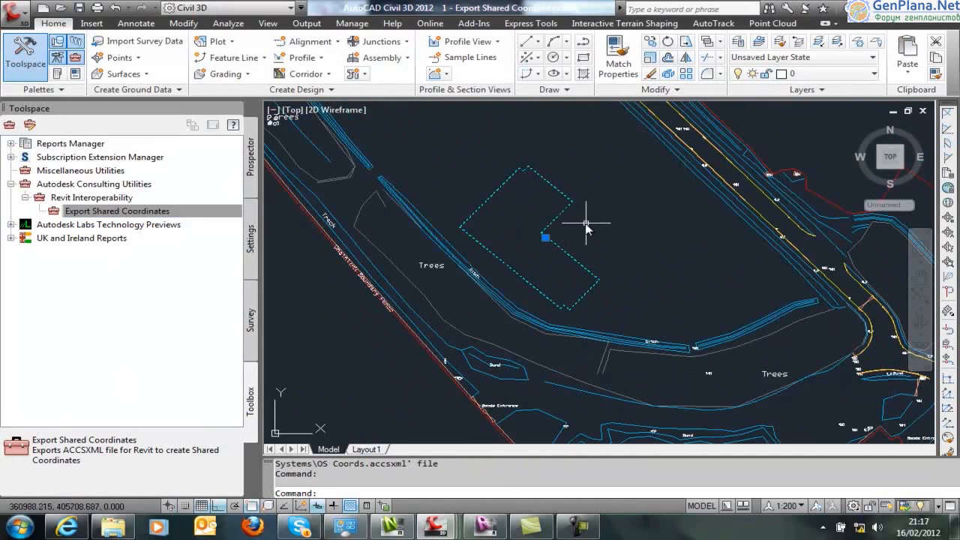
pyautogui.moveTo(563, 270)
pyautogui.write('CH')
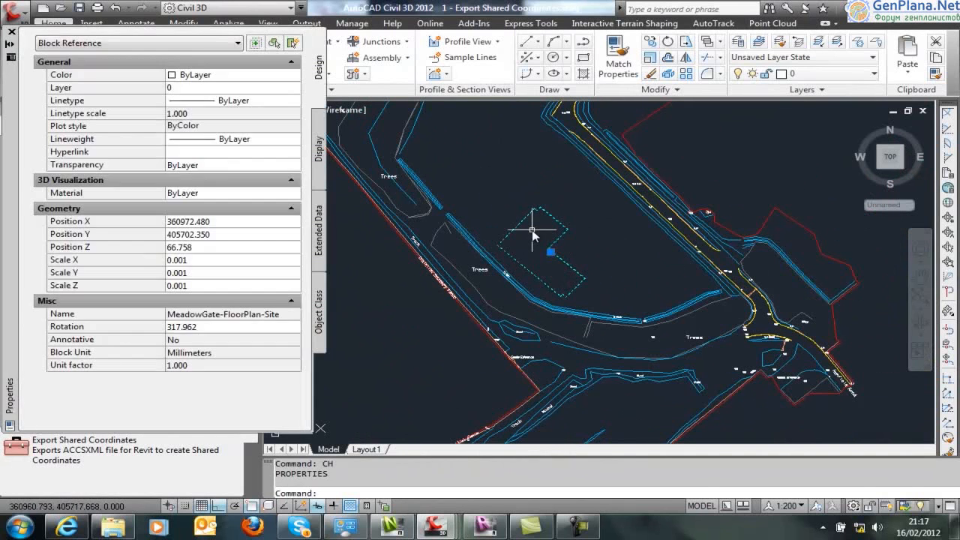
pyautogui.moveTo(200, 255)
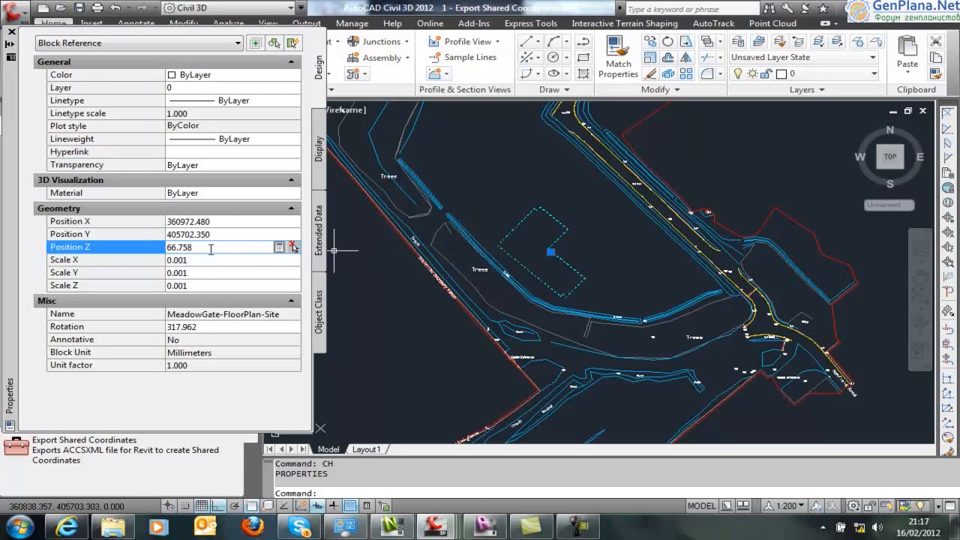
pyautogui.moveTo(201, 250)
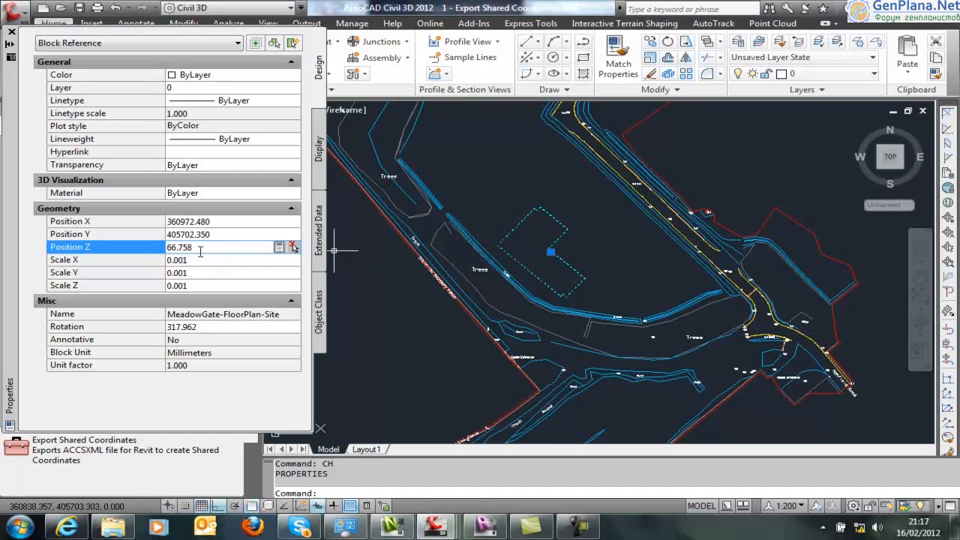
pyautogui.moveTo(208, 250)
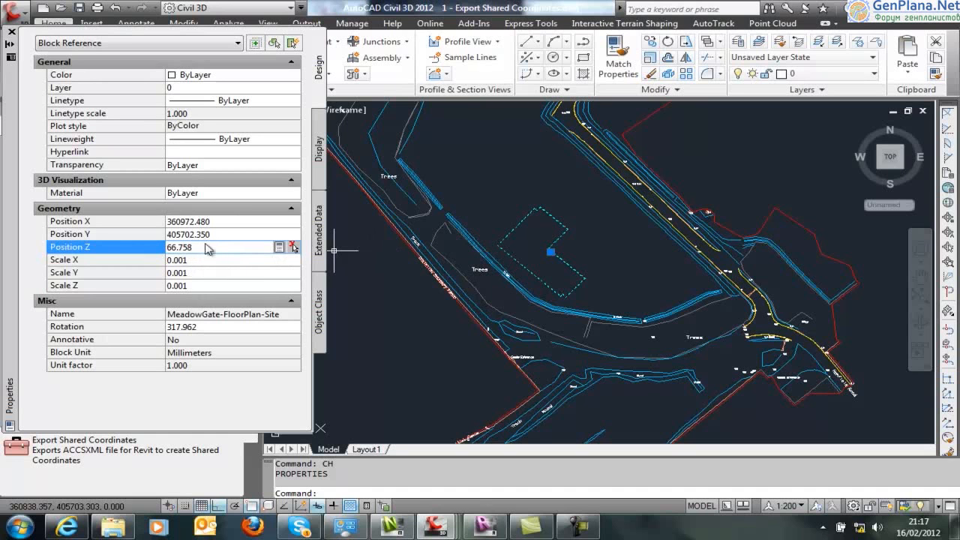
pyautogui.click(12, 32)
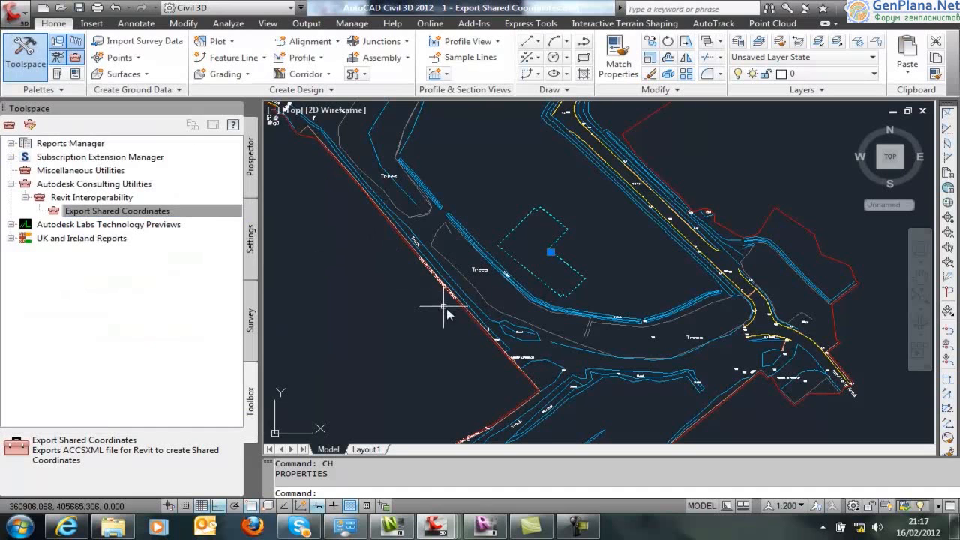
pyautogui.press('Escape')
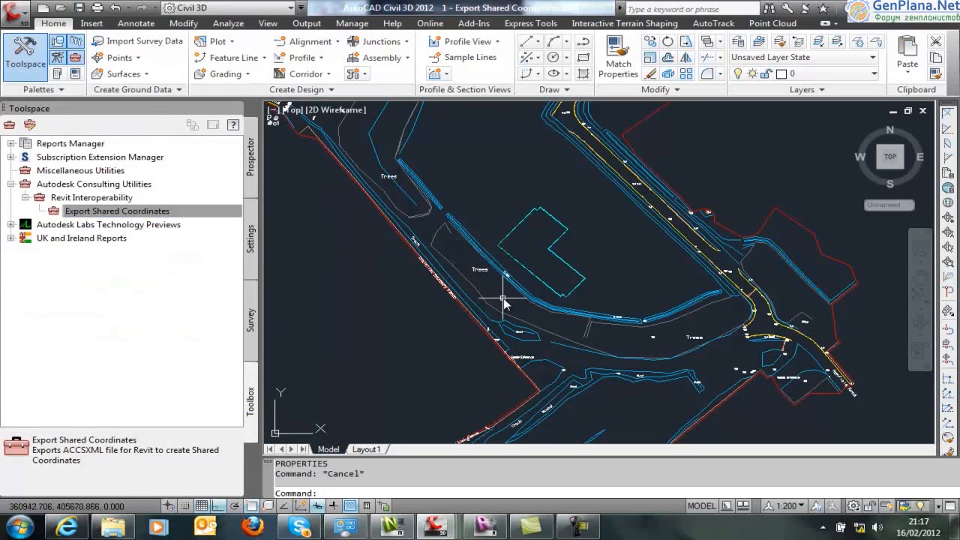
pyautogui.moveTo(486, 266)
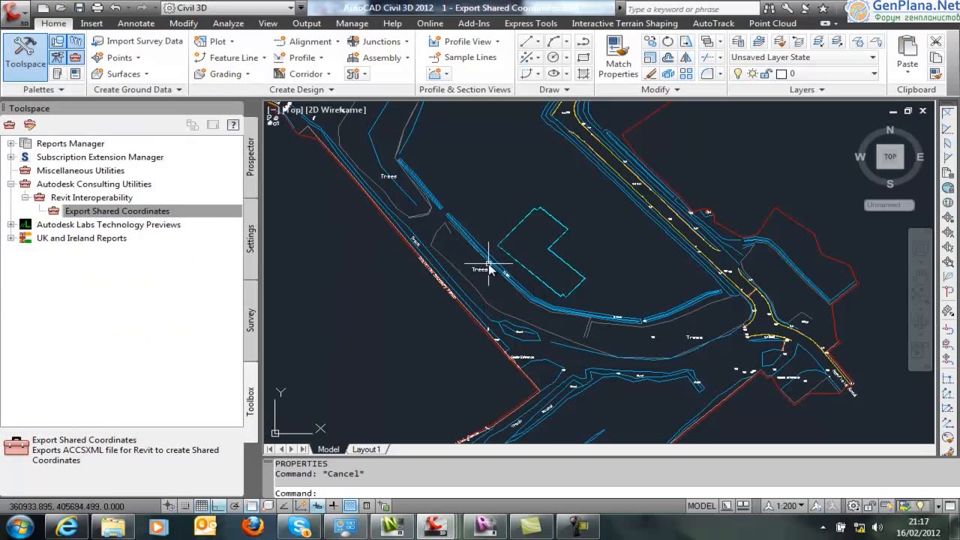
pyautogui.moveTo(486, 263)
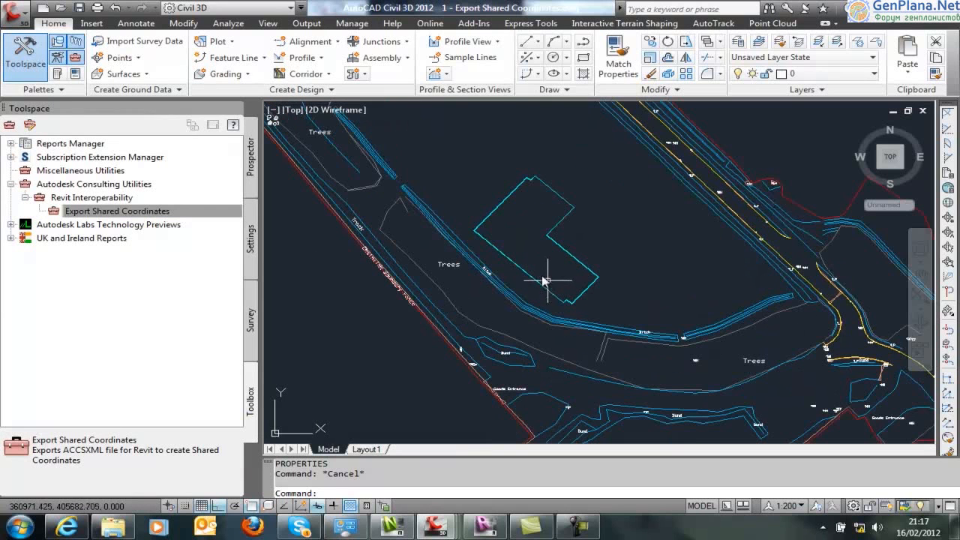
pyautogui.moveTo(540, 273)
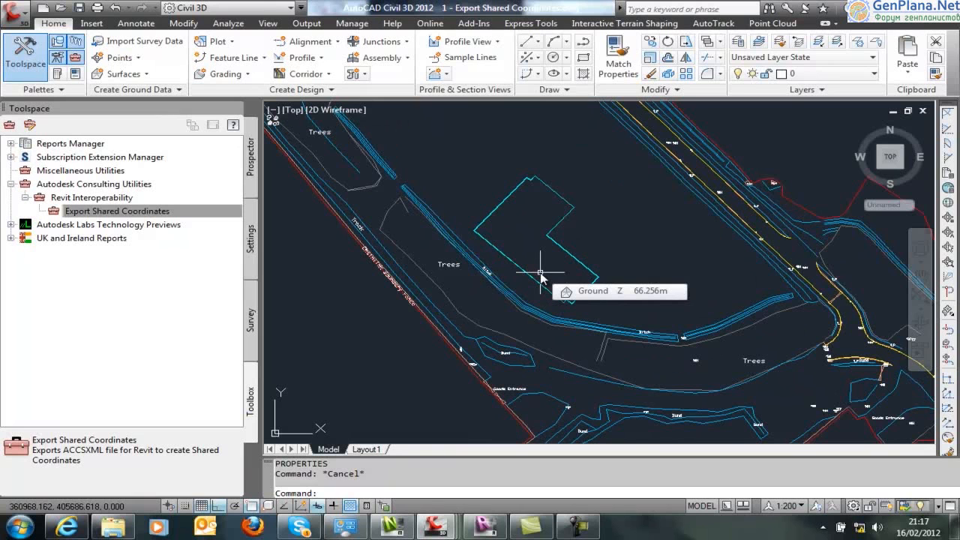
# Launch the Export Shared Coordinates utility from the Revit Interoperability toolbox
pyautogui.click(117, 211)
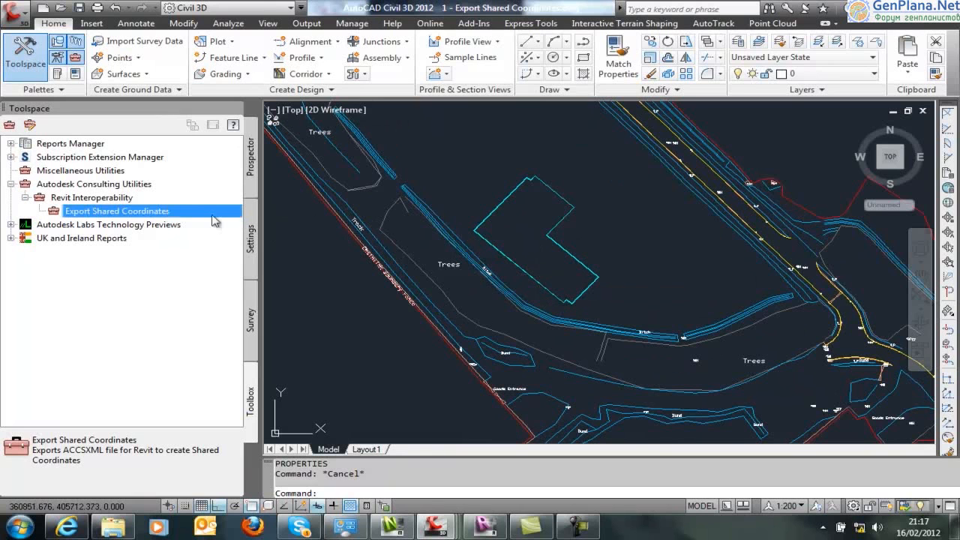
pyautogui.doubleClick(117, 211)
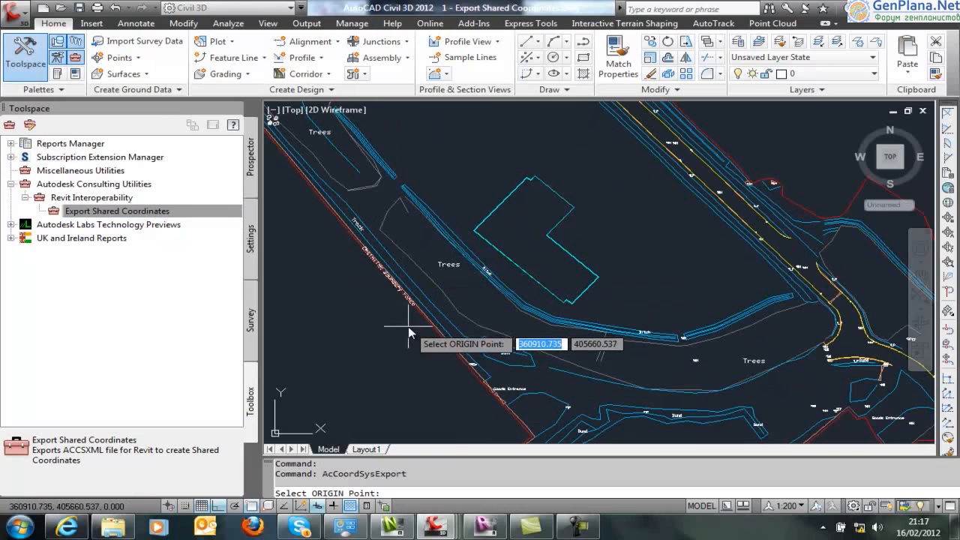
pyautogui.moveTo(405, 319)
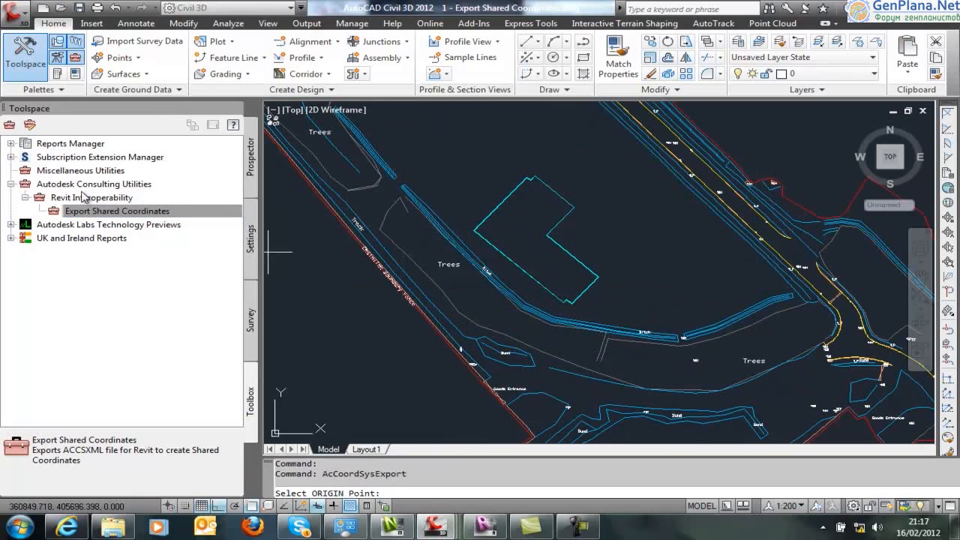
pyautogui.moveTo(492, 248)
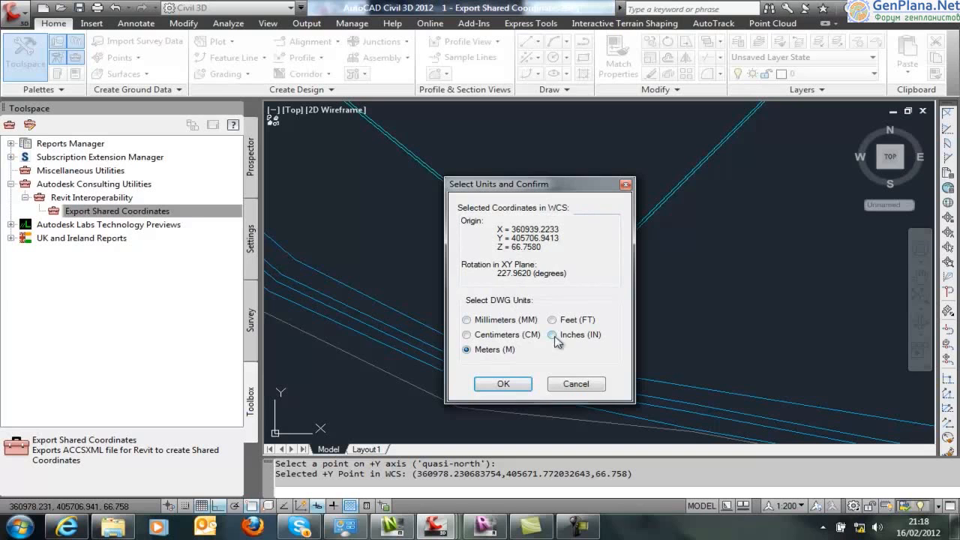
pyautogui.moveTo(561, 360)
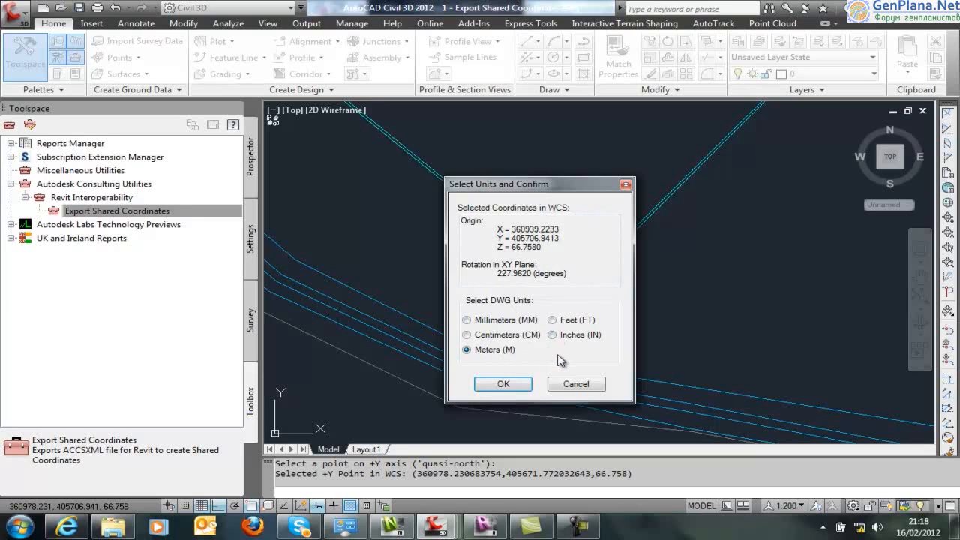
pyautogui.moveTo(525, 357)
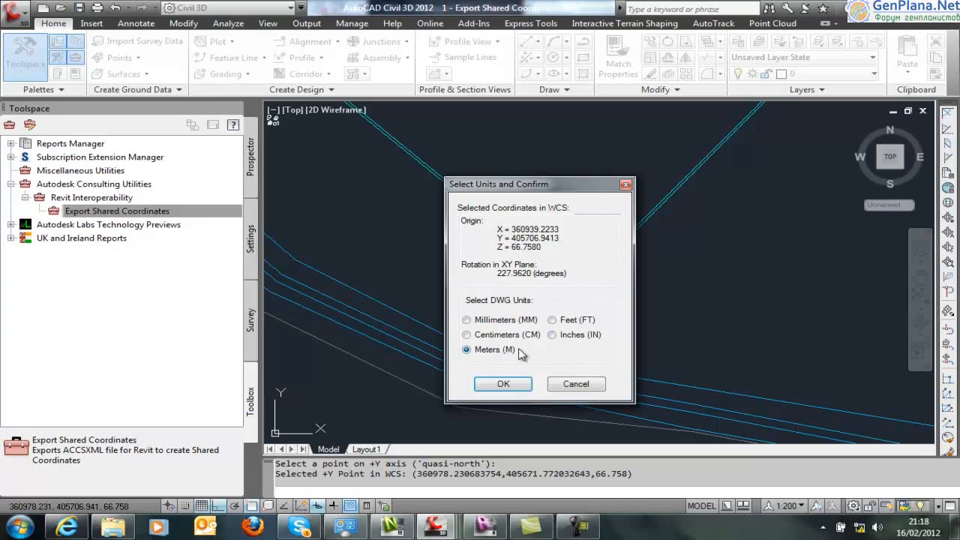
# Confirm Meters as units and save the coordinate file as 'OS Coords'
pyautogui.click(503, 383)
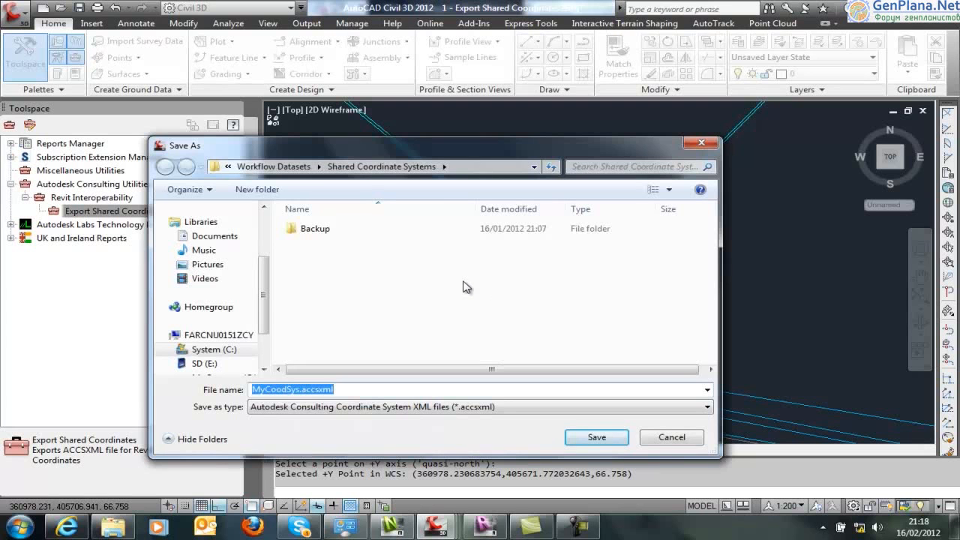
pyautogui.moveTo(447, 385)
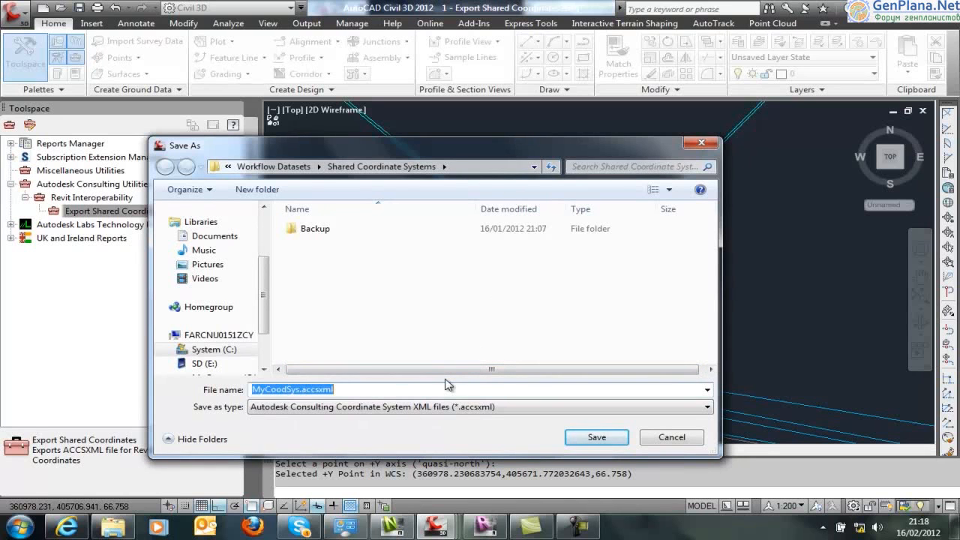
pyautogui.write('OS Coords')
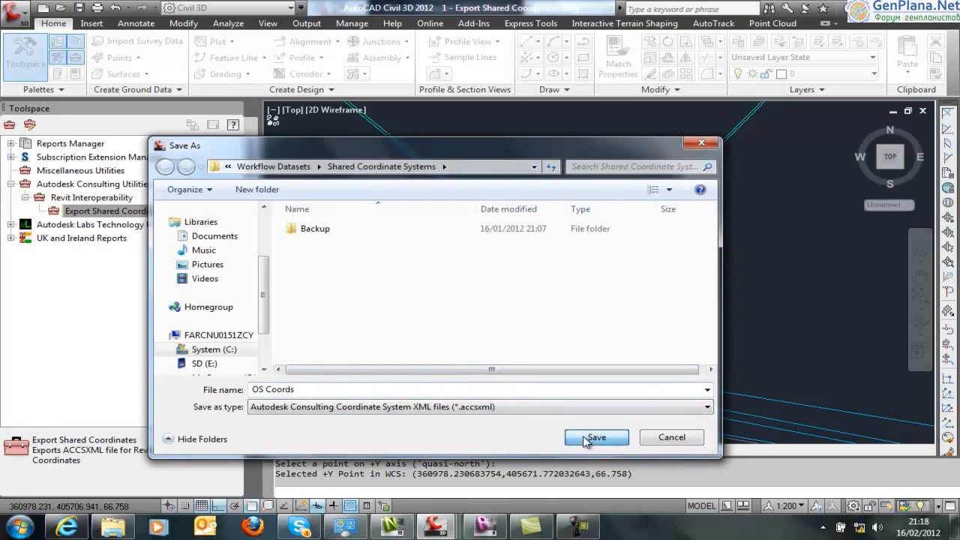
pyautogui.click(597, 437)
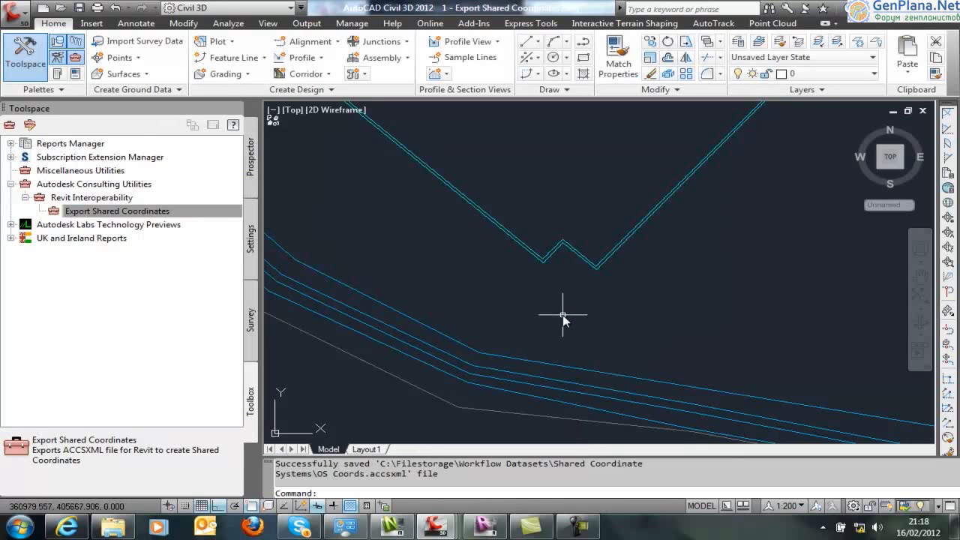
pyautogui.moveTo(496, 368)
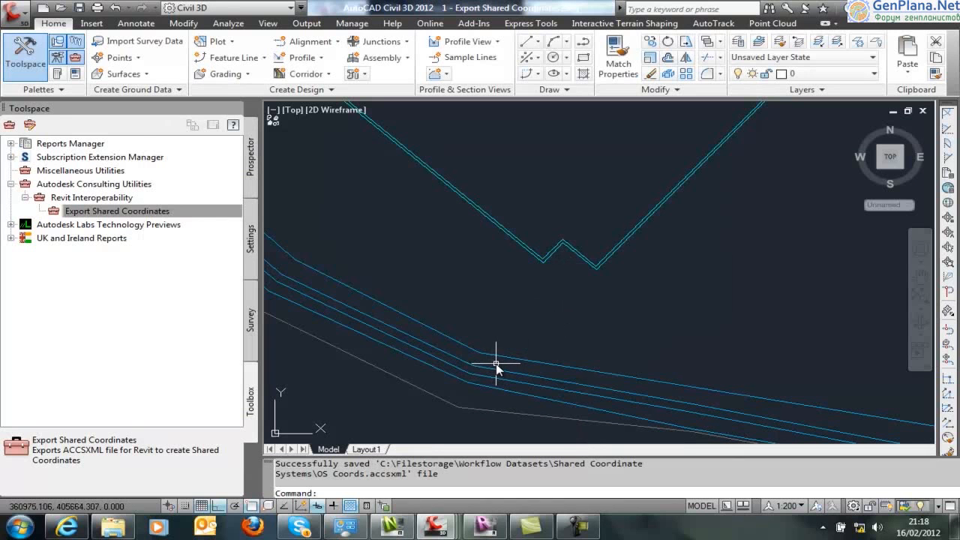
# Return to the Revit office building and show the Add-Ins shared coordinates import tools
pyautogui.click(484, 526)
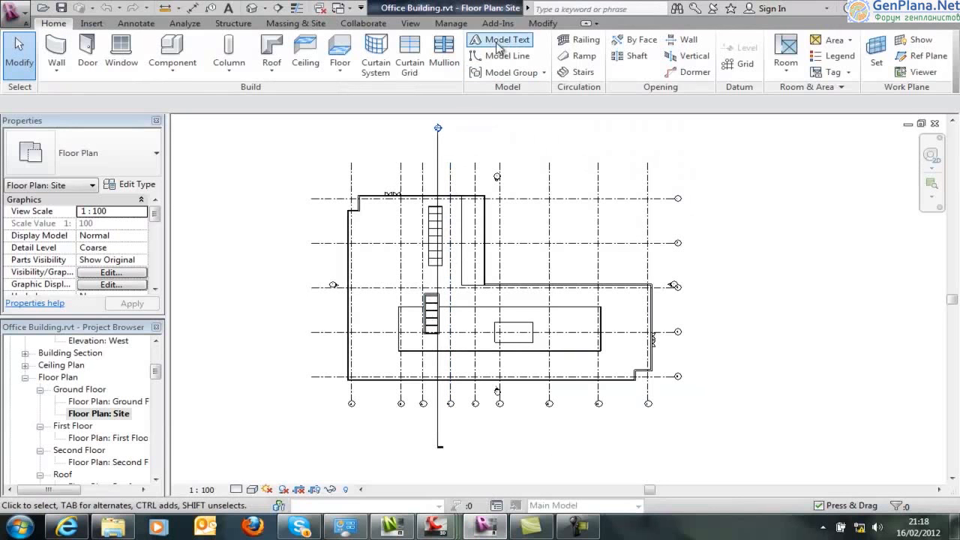
pyautogui.click(497, 23)
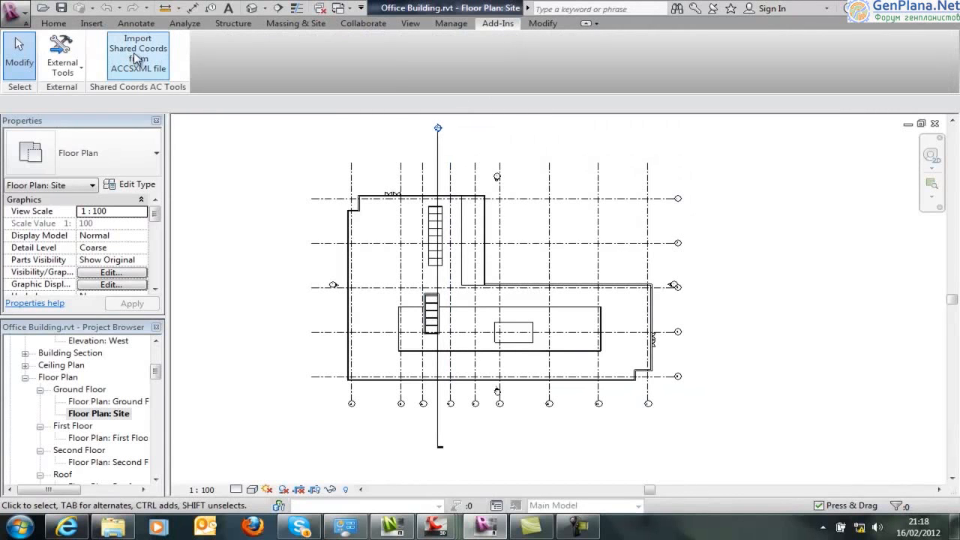
pyautogui.moveTo(138, 56)
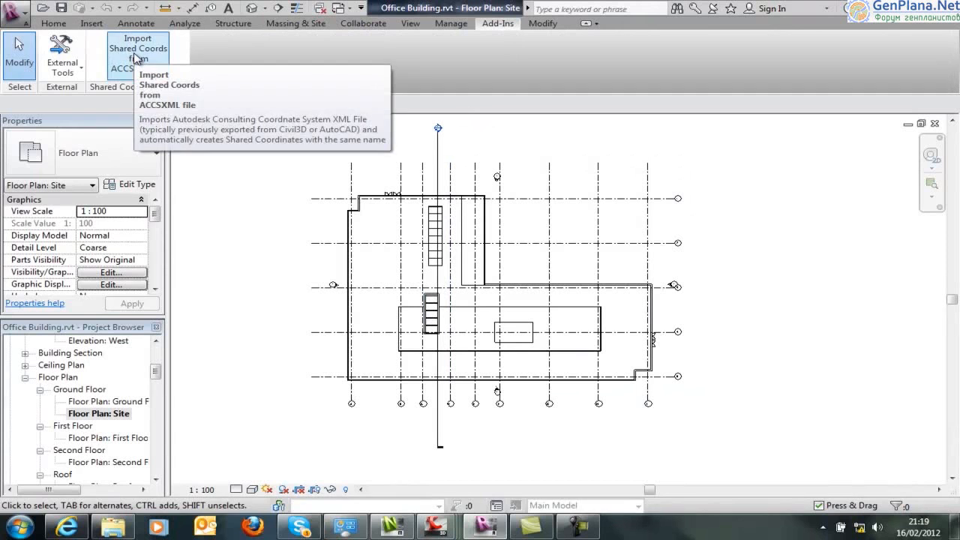
pyautogui.moveTo(410, 321)
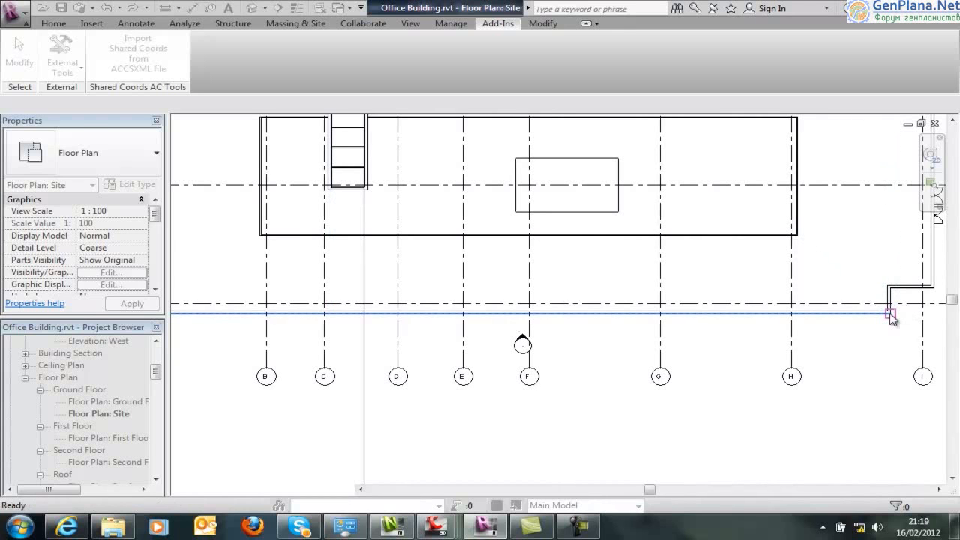
# Pick the site plan reference point, confirm creating 'OS Coords', and dismiss the success message
pyautogui.click(137, 48)
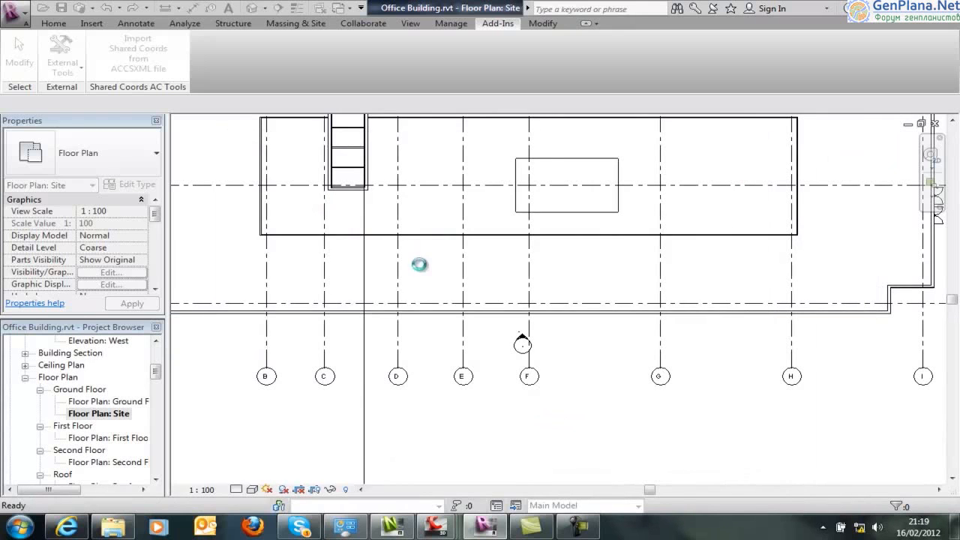
pyautogui.click(138, 56)
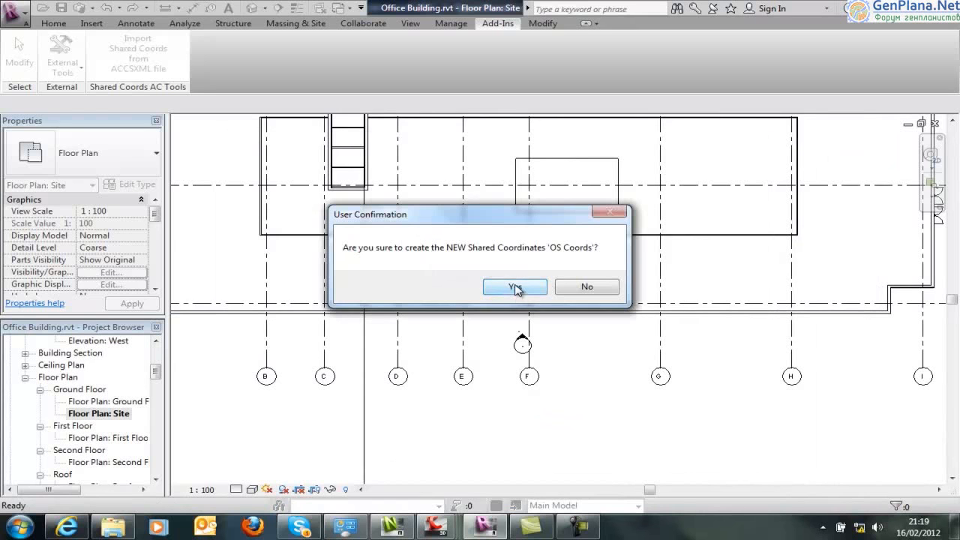
pyautogui.click(515, 286)
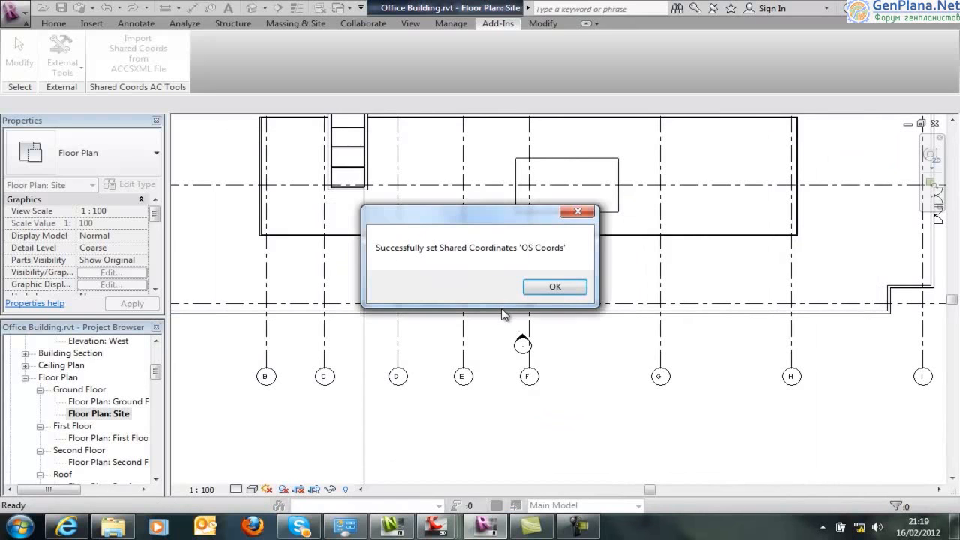
pyautogui.click(554, 287)
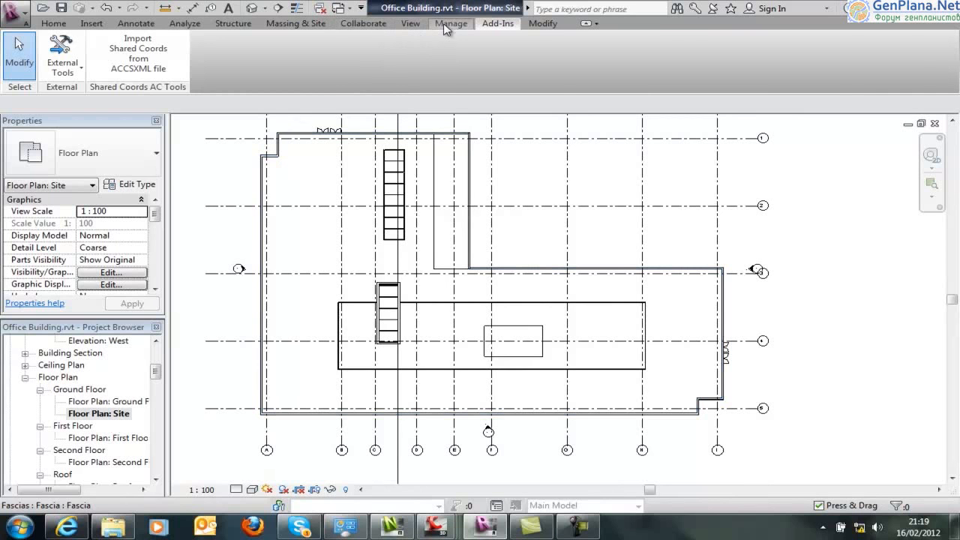
# In Location settings, make the OS Coords site current and confirm
pyautogui.click(451, 24)
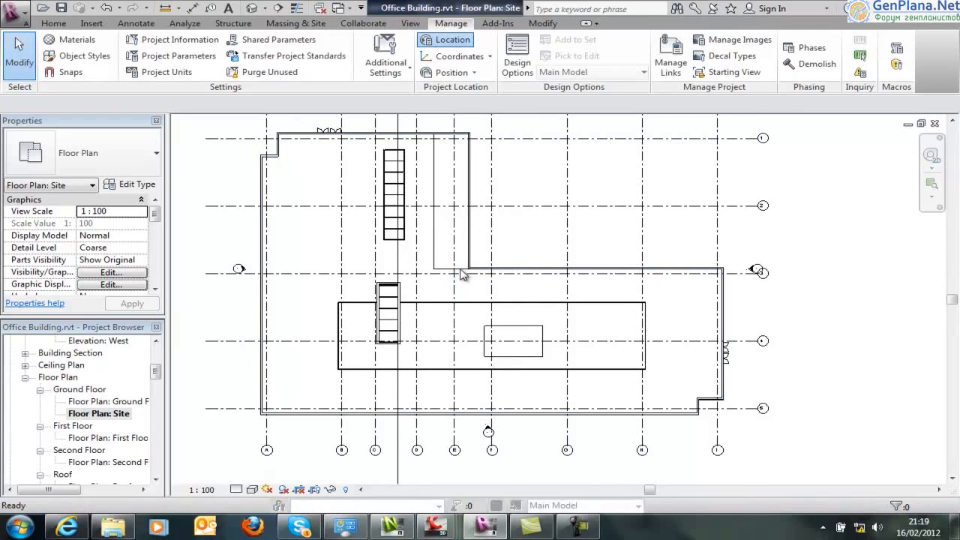
pyautogui.click(445, 39)
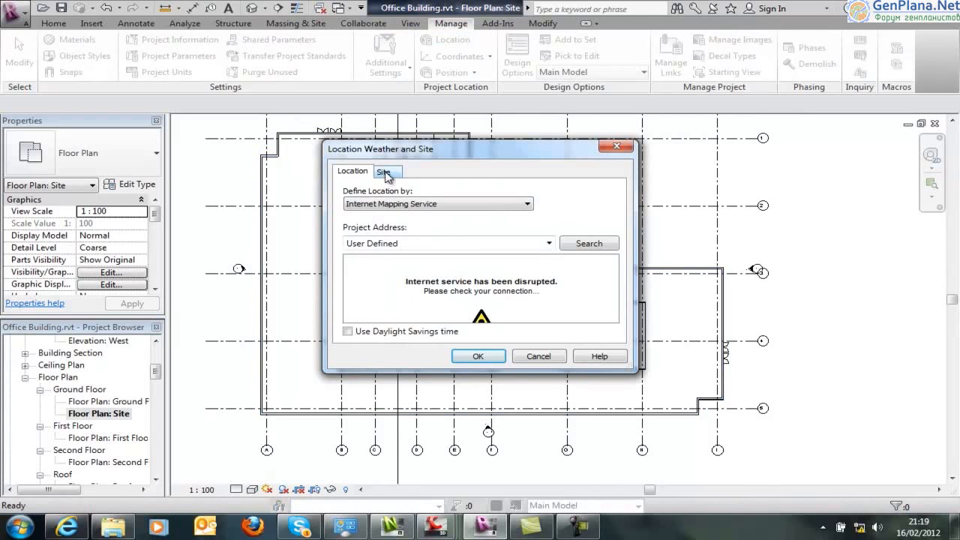
pyautogui.click(384, 171)
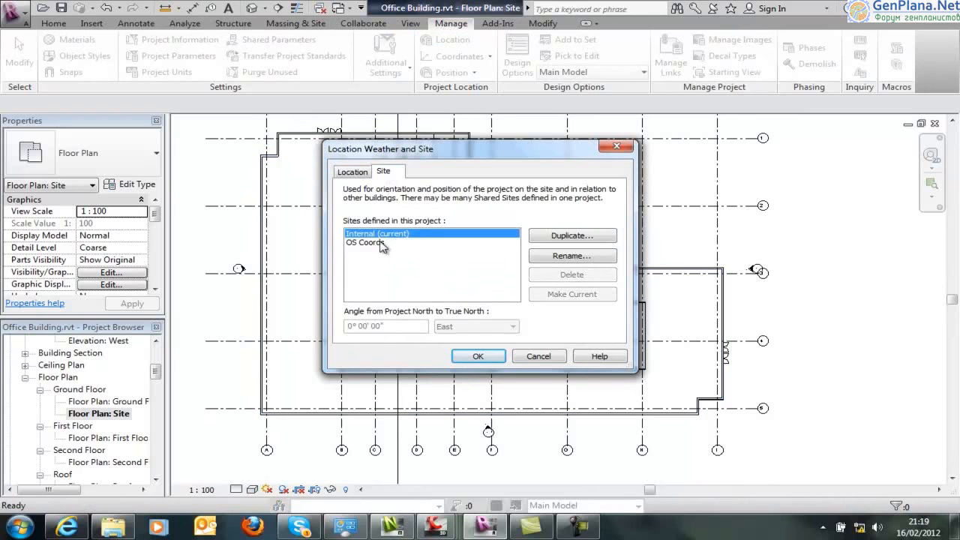
pyautogui.click(364, 243)
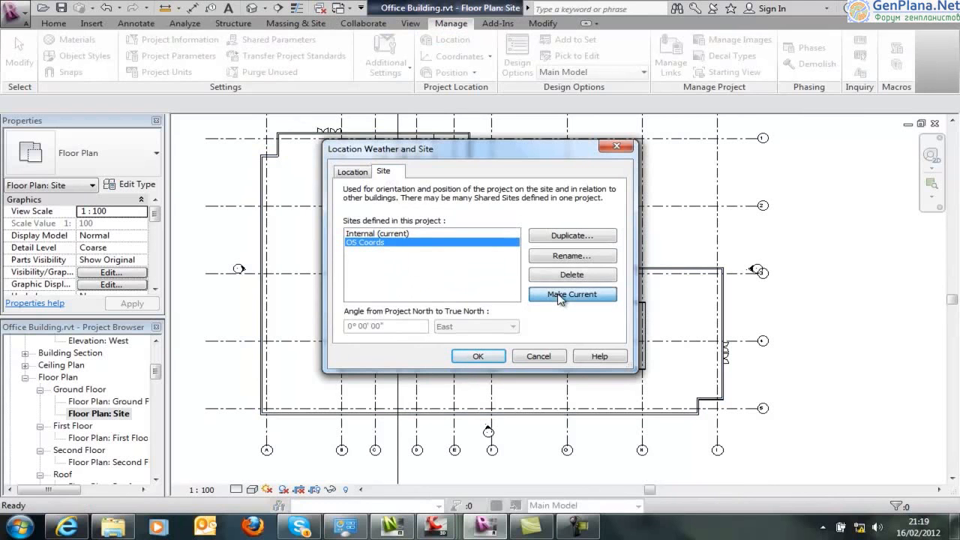
pyautogui.click(572, 294)
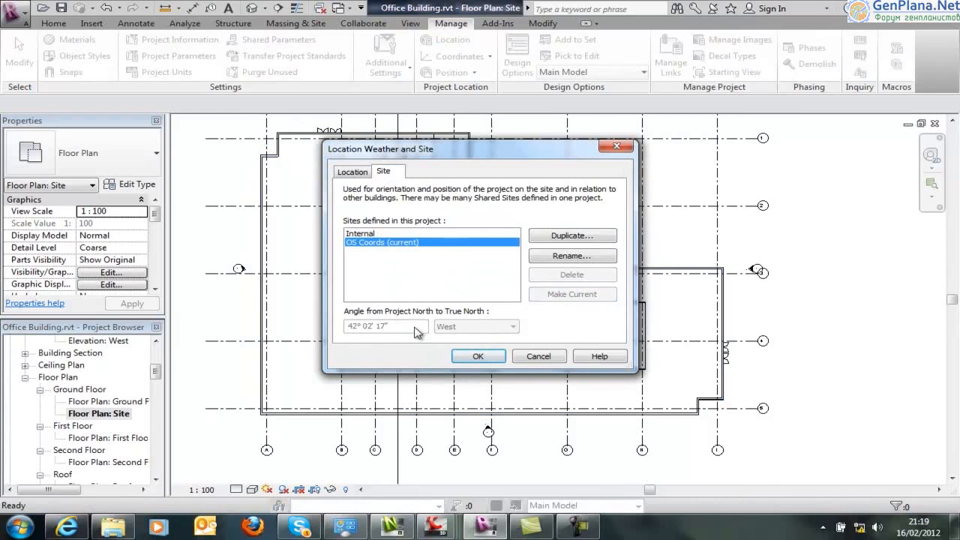
pyautogui.click(478, 356)
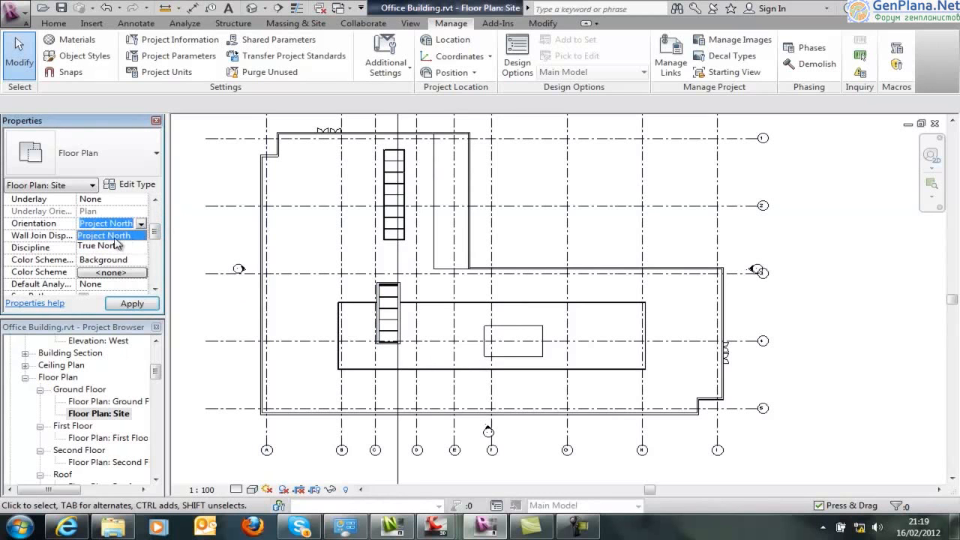
# Set the site plan's Orientation property to True North and apply it
pyautogui.click(100, 245)
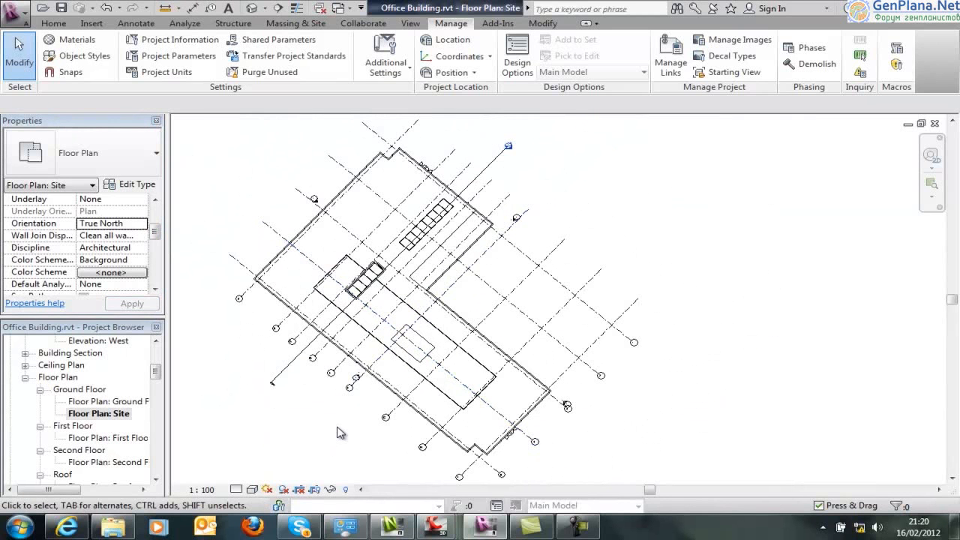
pyautogui.moveTo(345, 426)
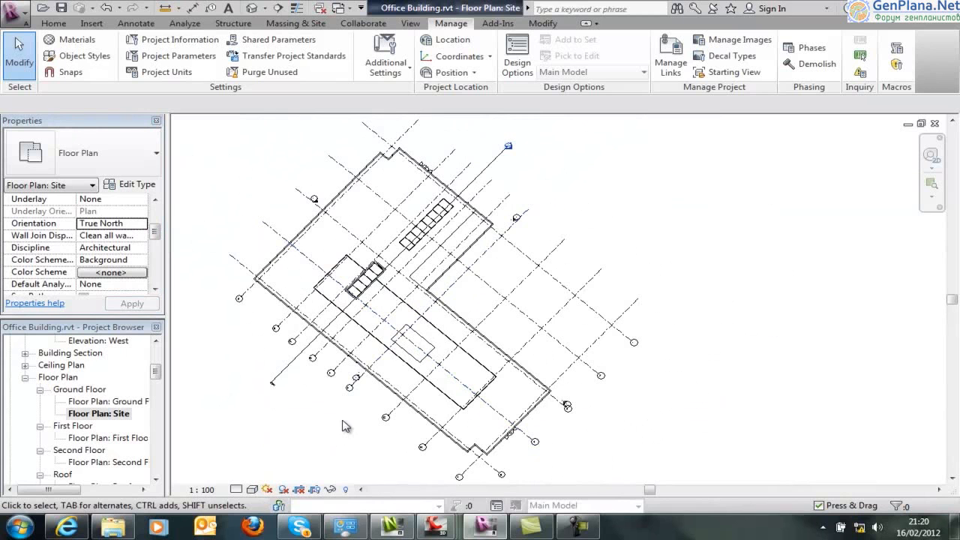
pyautogui.click(368, 269)
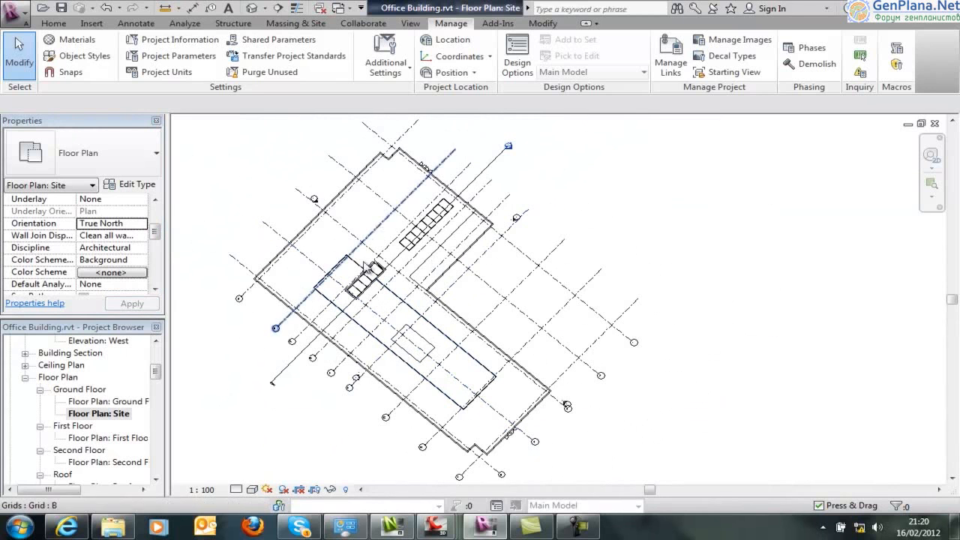
pyautogui.click(413, 345)
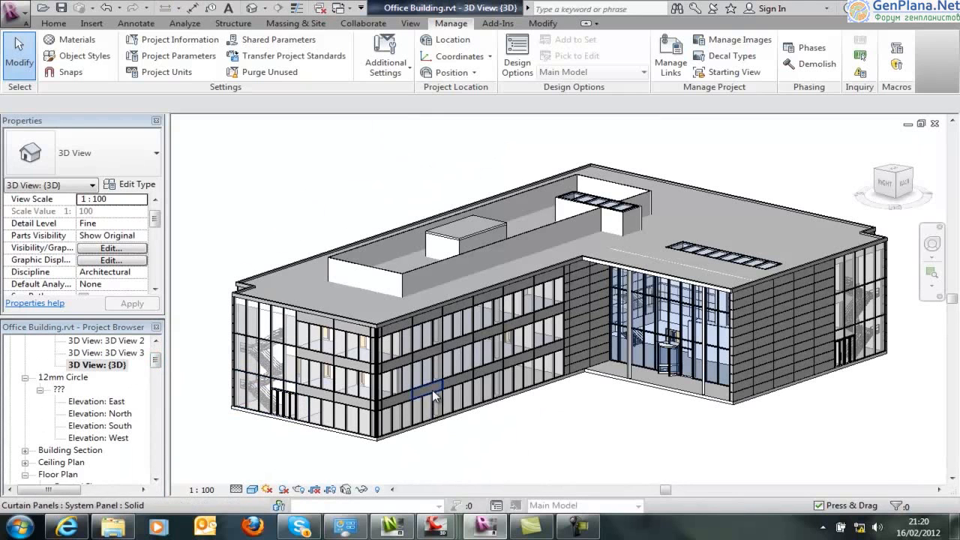
pyautogui.moveTo(435, 405)
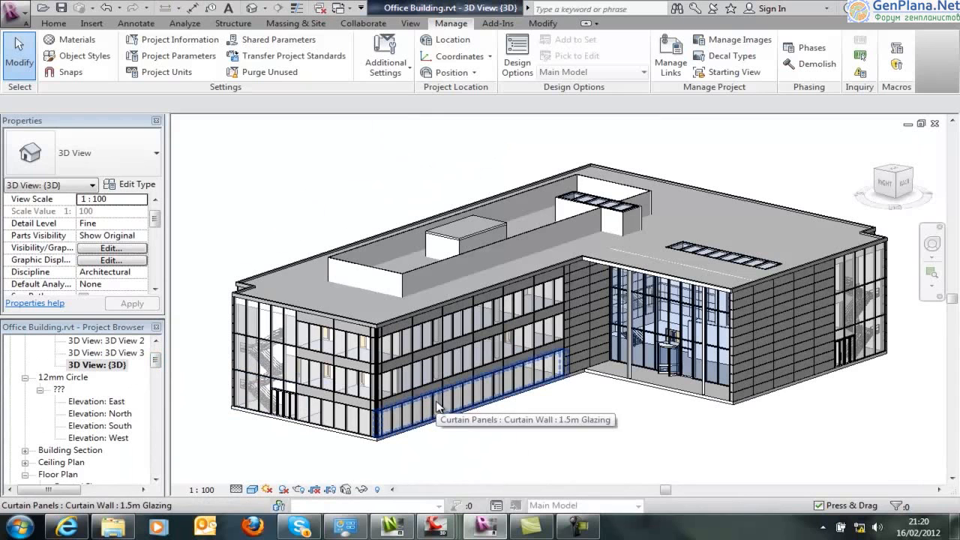
pyautogui.moveTo(468, 420)
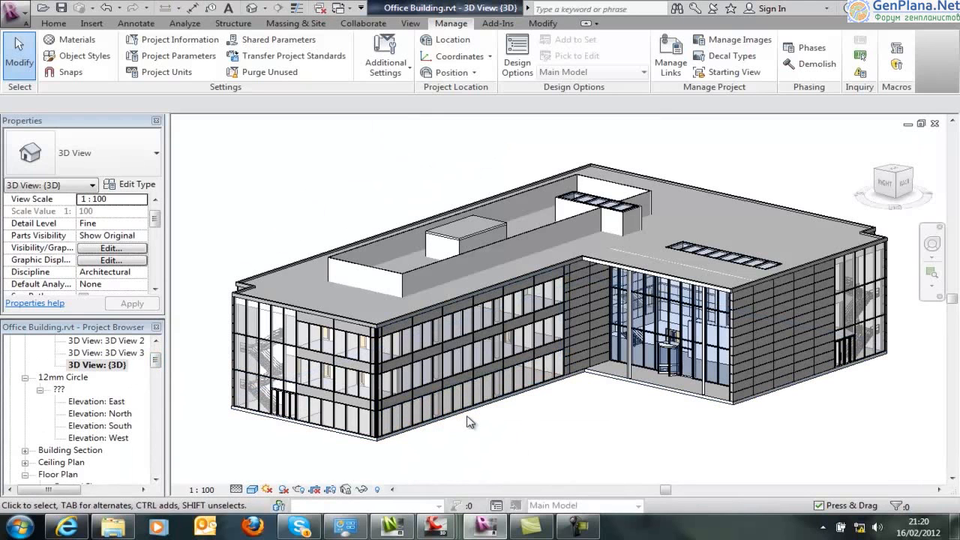
# Start a DWG export of the 3D office building view from the application menu
pyautogui.click(15, 14)
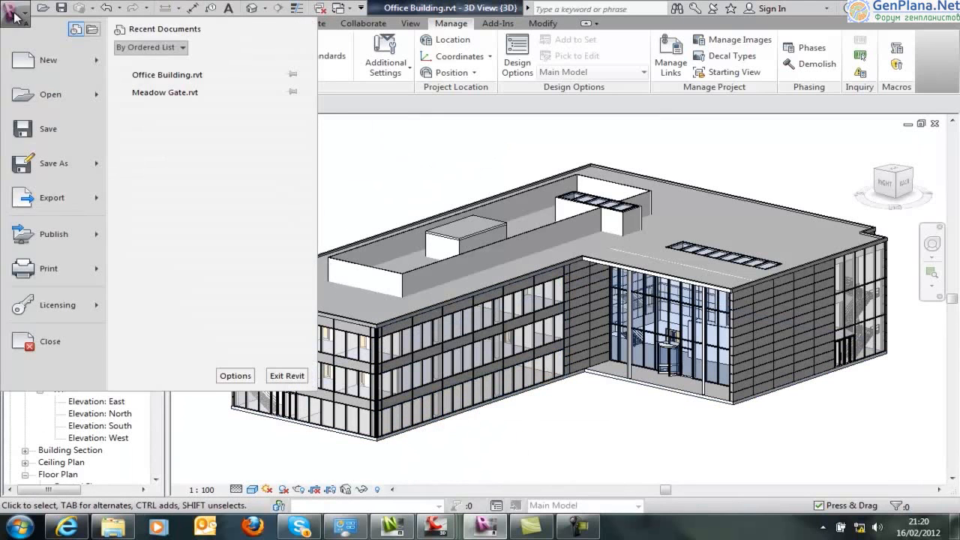
pyautogui.click(52, 198)
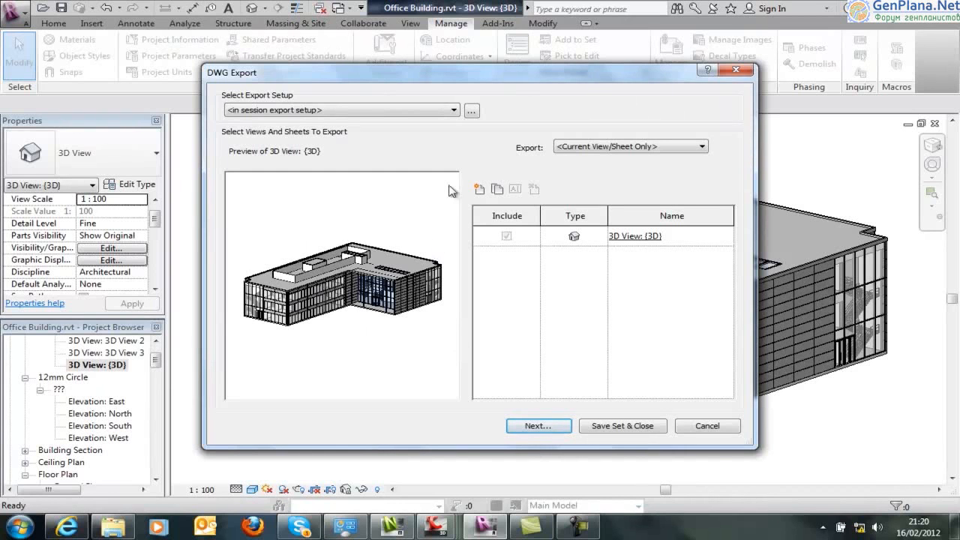
pyautogui.moveTo(472, 110)
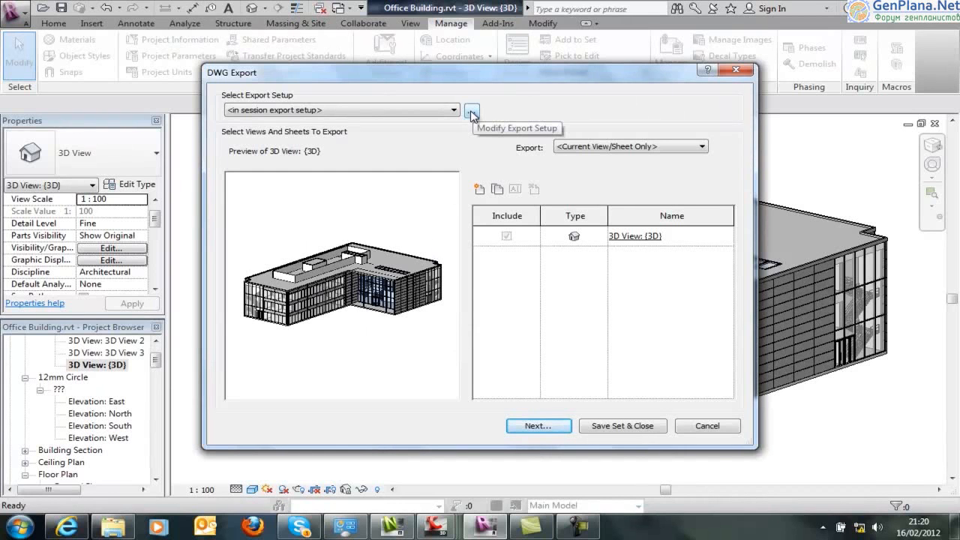
pyautogui.moveTo(472, 113)
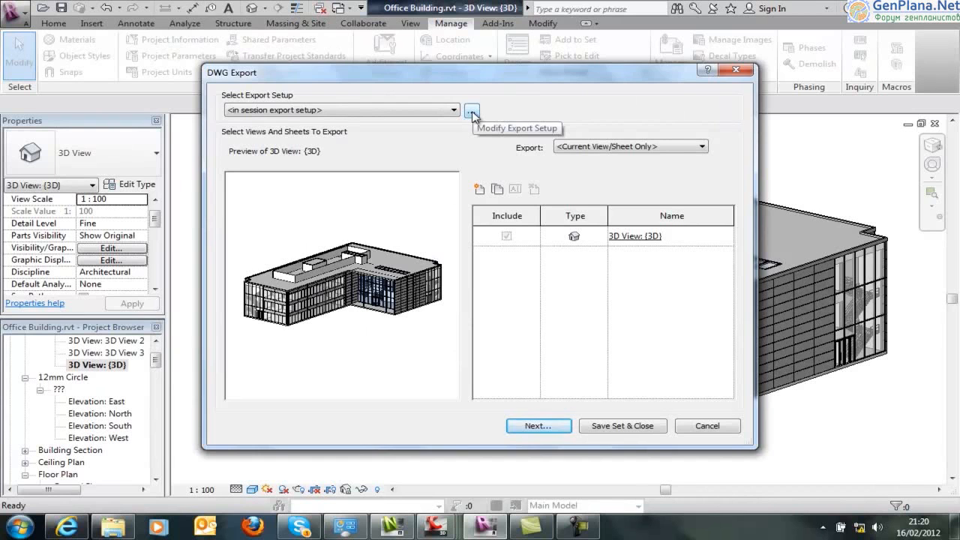
# In the DWG export setup, choose ACIS solids, Meter units and Shared coordinates
pyautogui.click(472, 109)
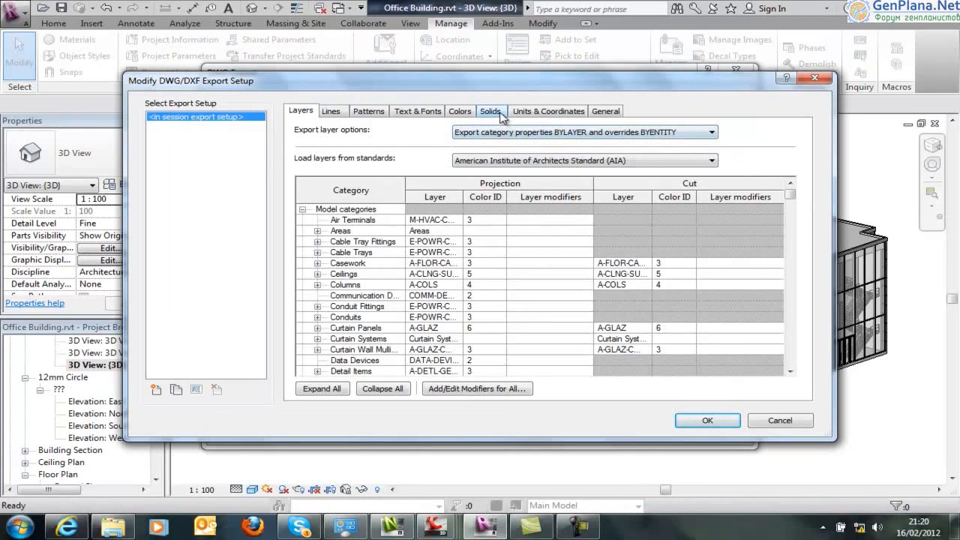
pyautogui.click(491, 111)
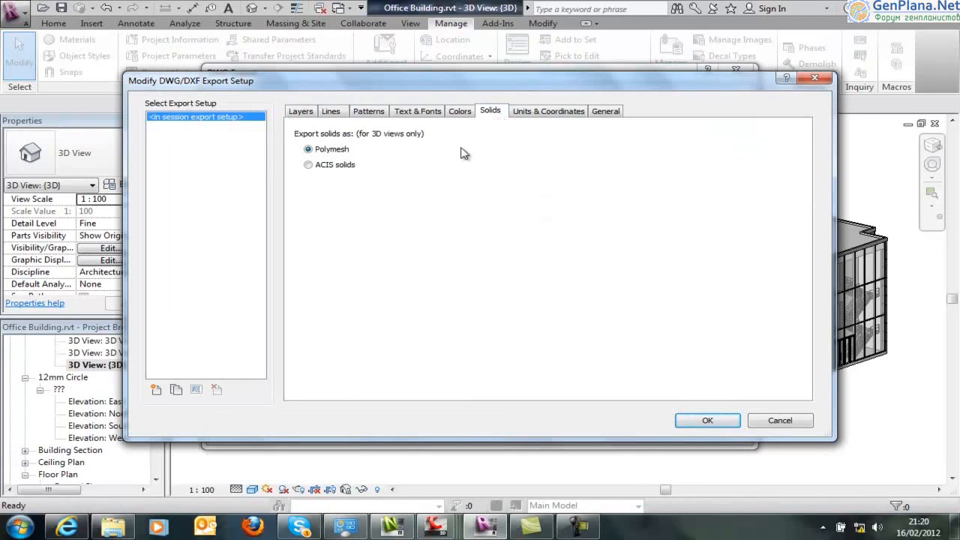
pyautogui.moveTo(375, 187)
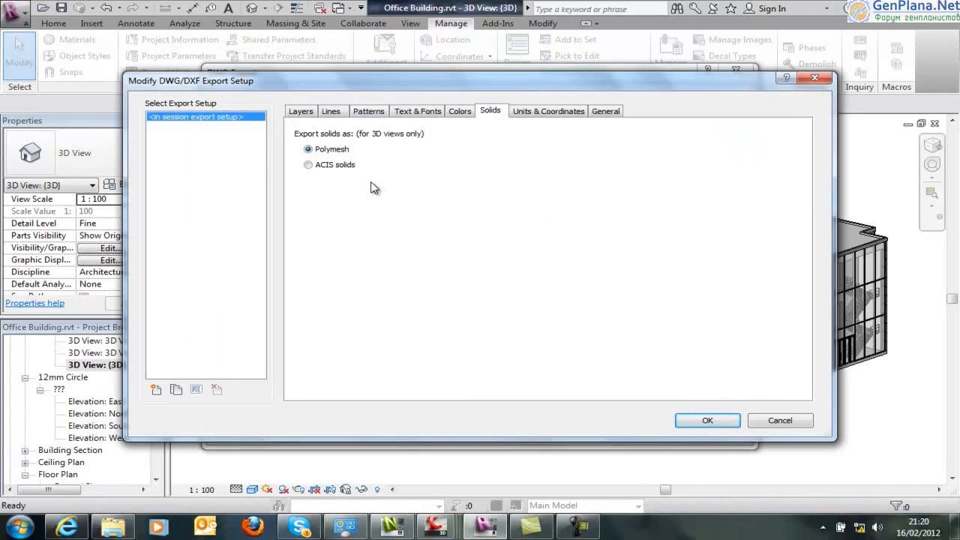
pyautogui.moveTo(367, 178)
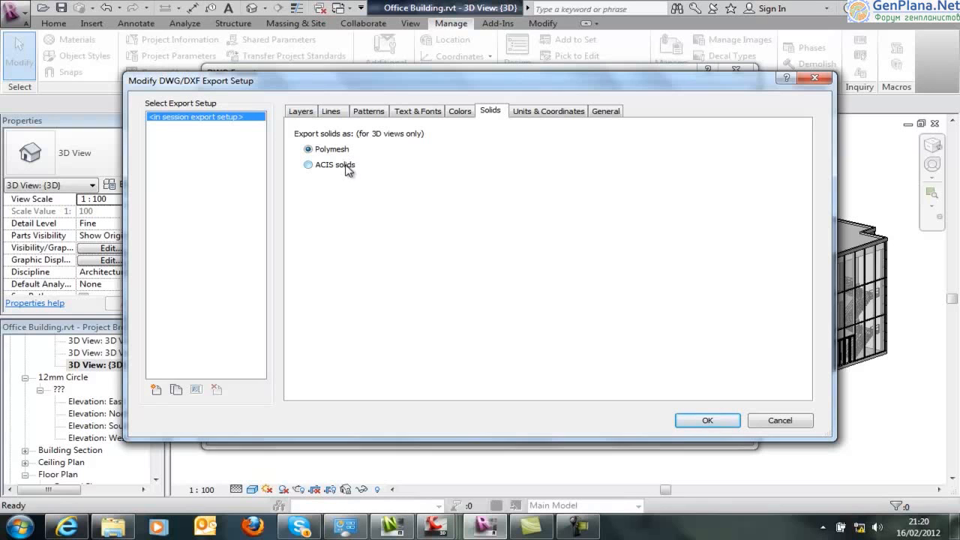
pyautogui.moveTo(352, 171)
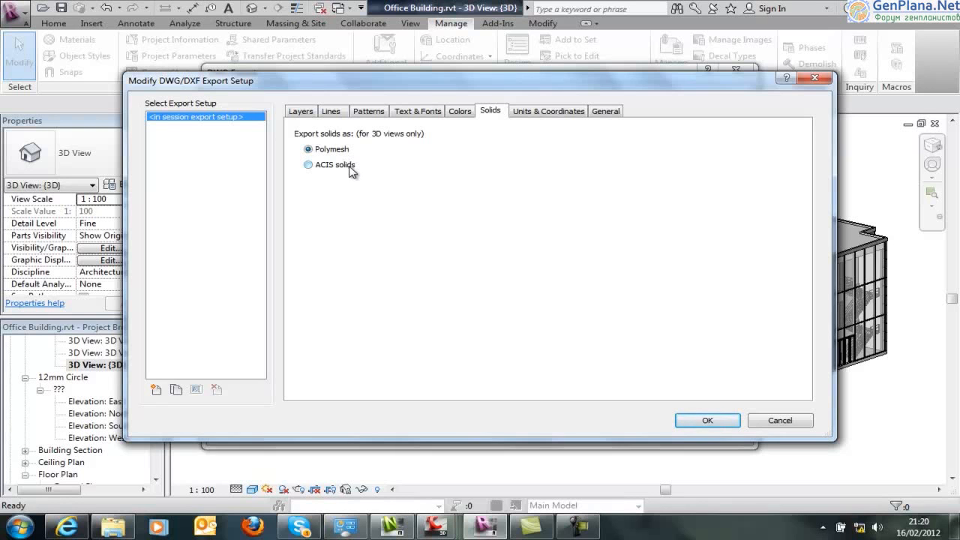
pyautogui.click(307, 165)
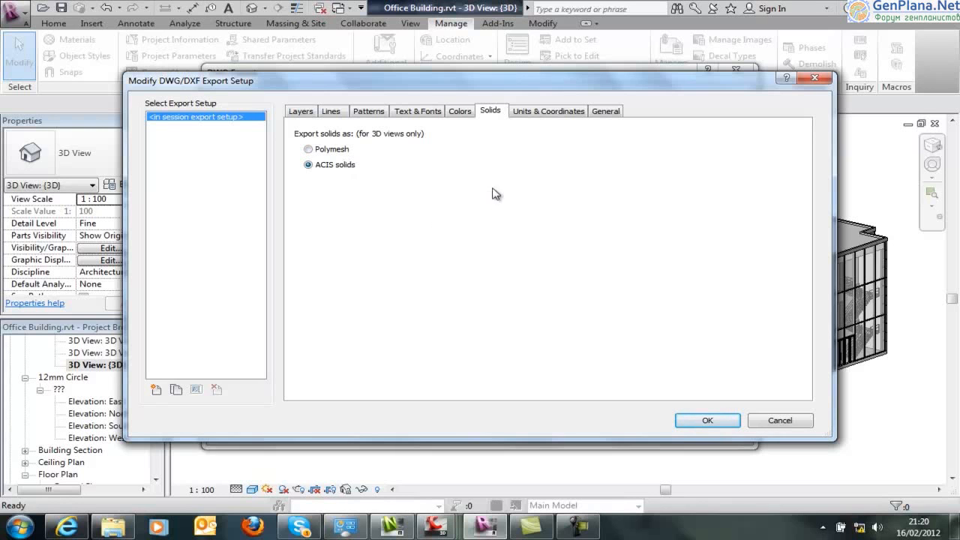
pyautogui.click(549, 111)
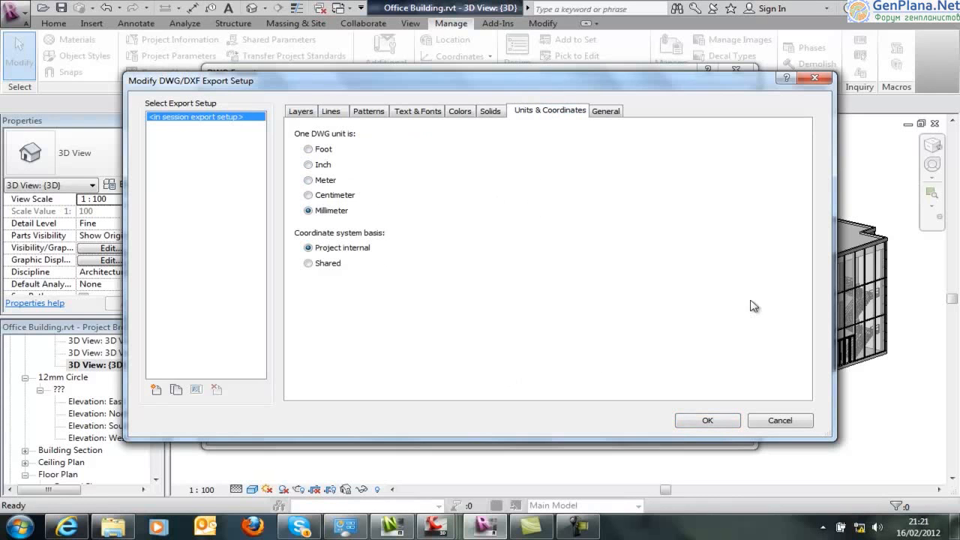
pyautogui.moveTo(876, 334)
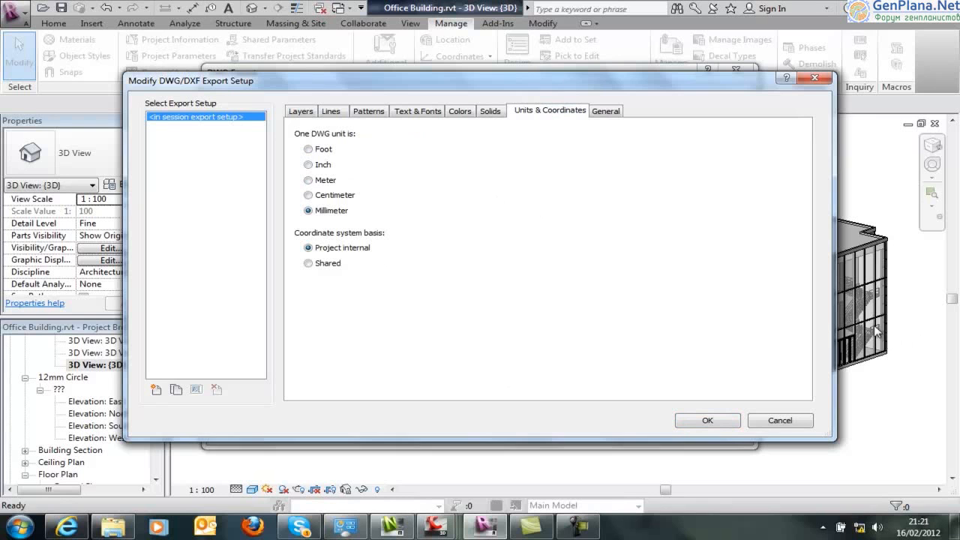
pyautogui.moveTo(466, 254)
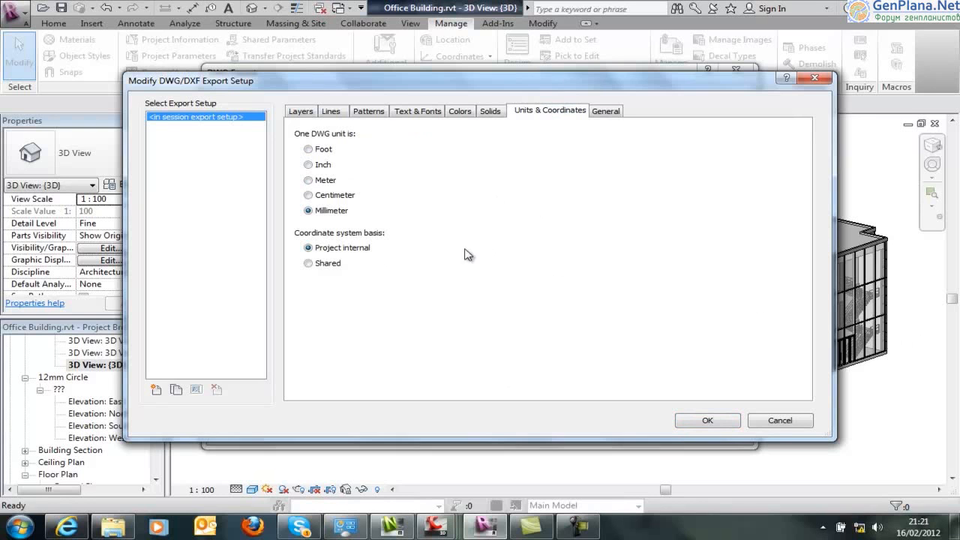
pyautogui.moveTo(326, 141)
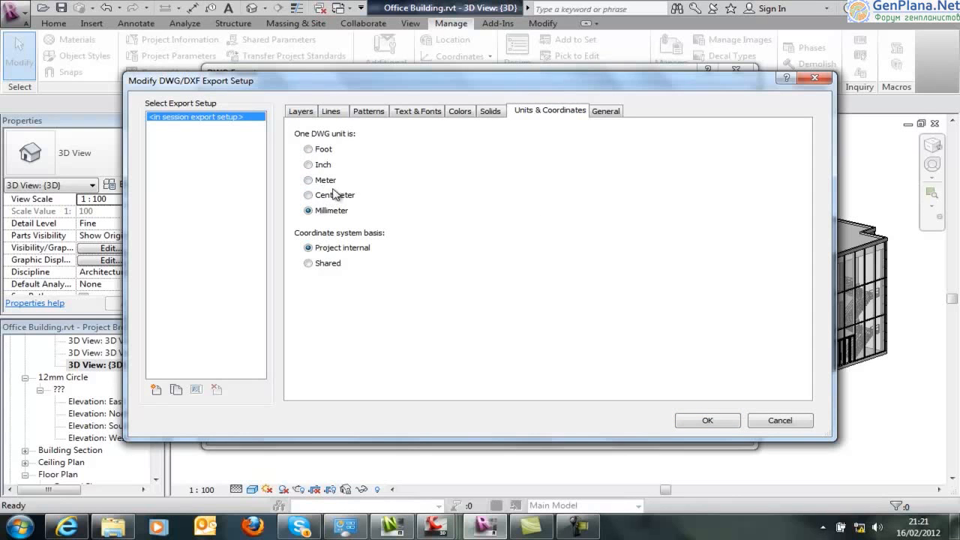
pyautogui.click(308, 180)
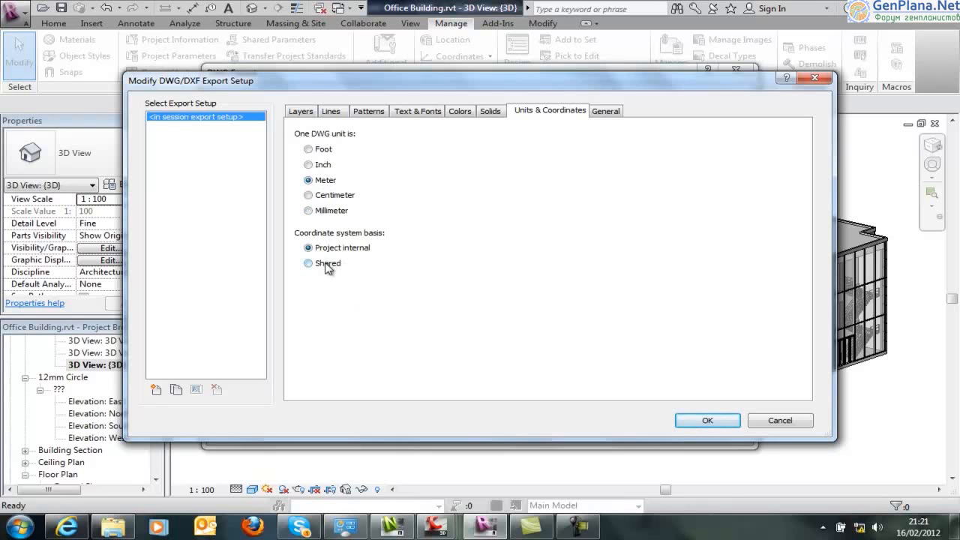
pyautogui.click(308, 262)
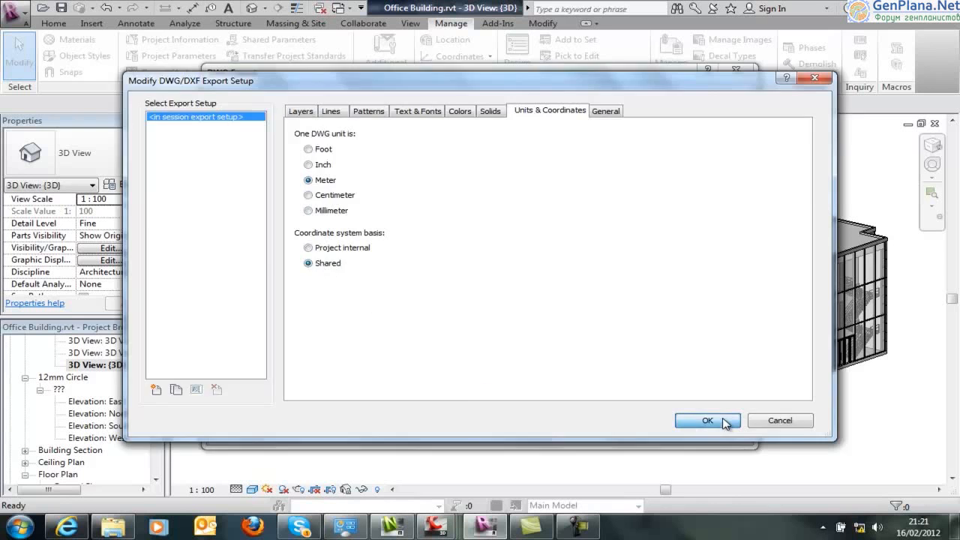
# Accept the setup and save 'Office Building' DWG into the Shared Coordinate Systems folder
pyautogui.click(706, 420)
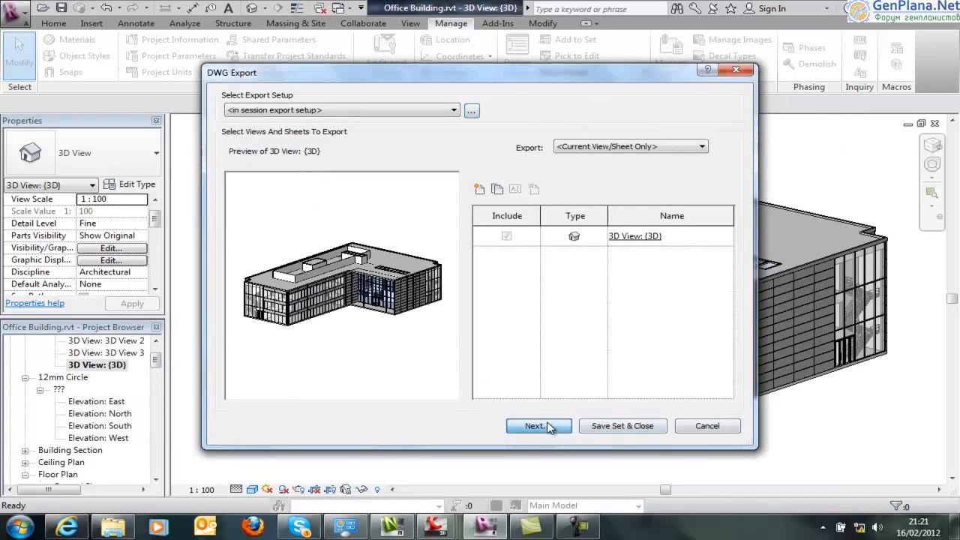
pyautogui.click(534, 425)
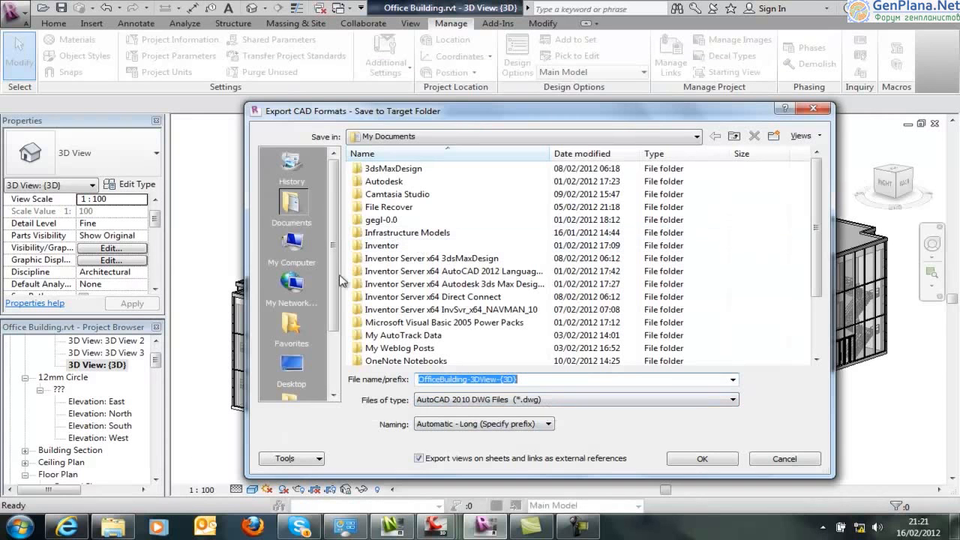
pyautogui.click(291, 368)
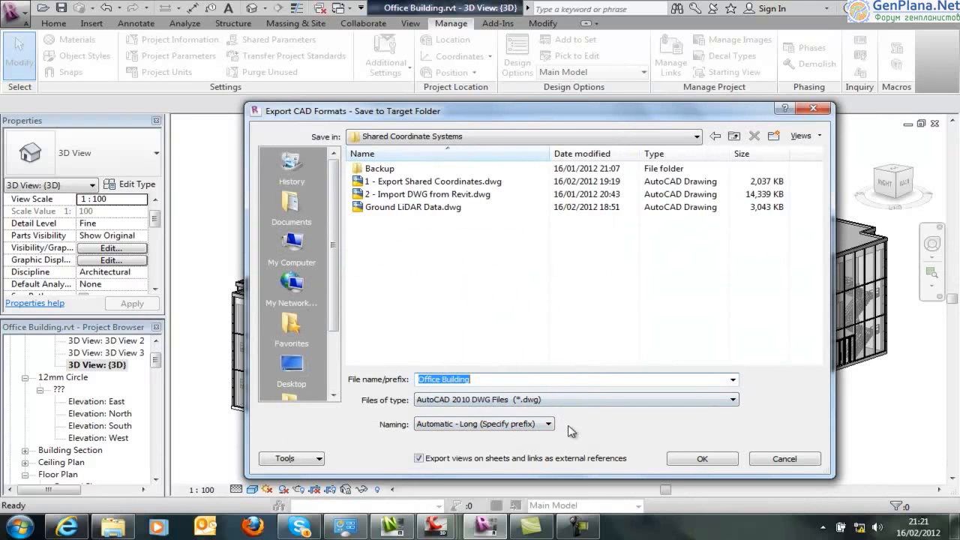
pyautogui.click(701, 458)
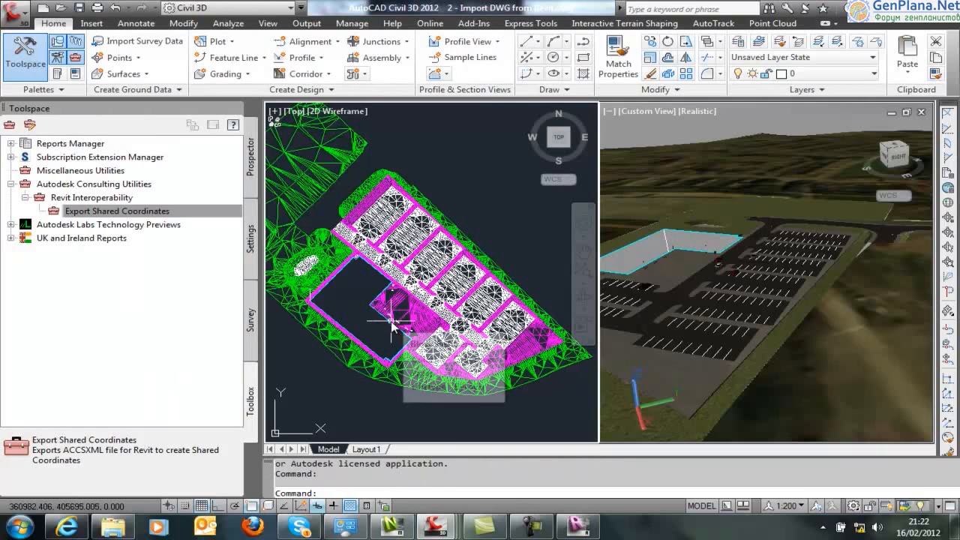
pyautogui.moveTo(394, 326)
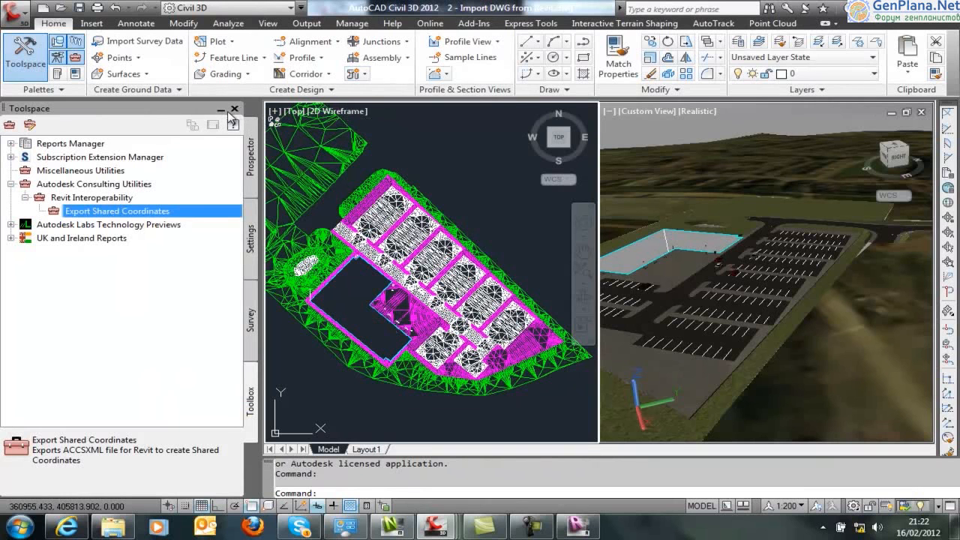
# Close the Toolspace palette so the plan and 3D realistic site views fill the window
pyautogui.click(235, 108)
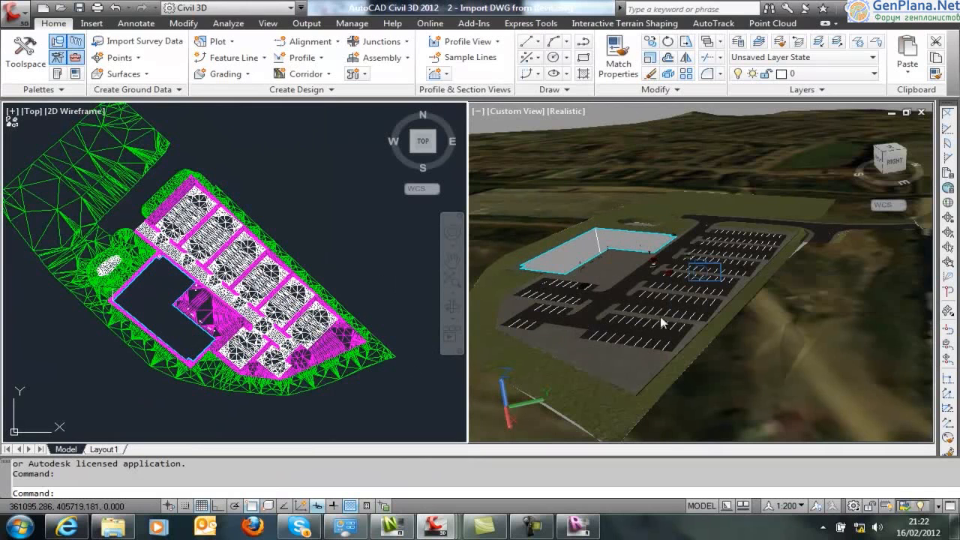
pyautogui.moveTo(629, 279)
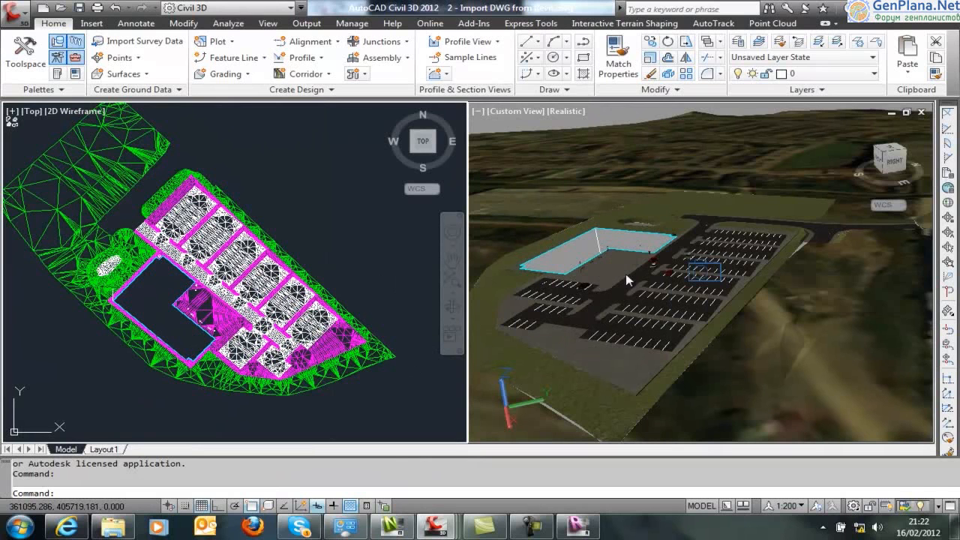
pyautogui.moveTo(521, 365)
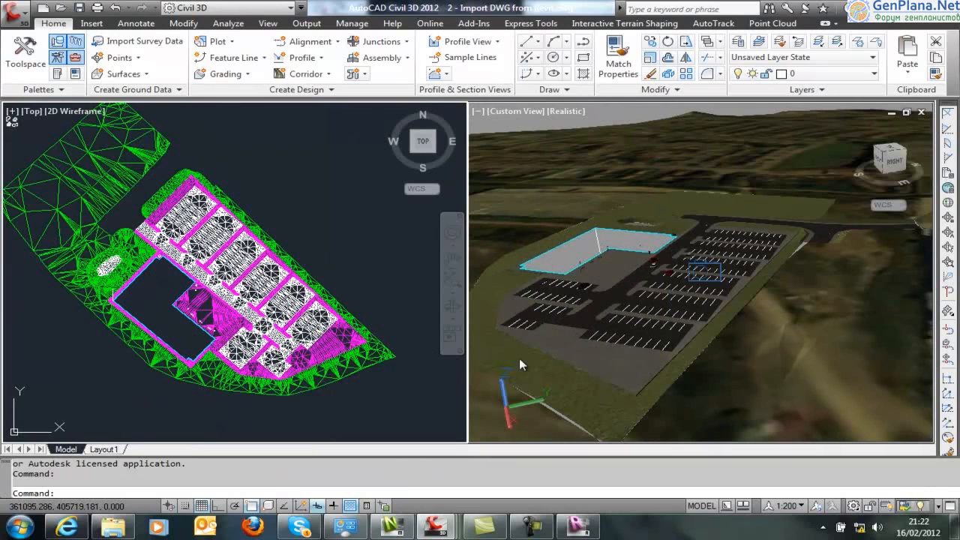
pyautogui.moveTo(411, 314)
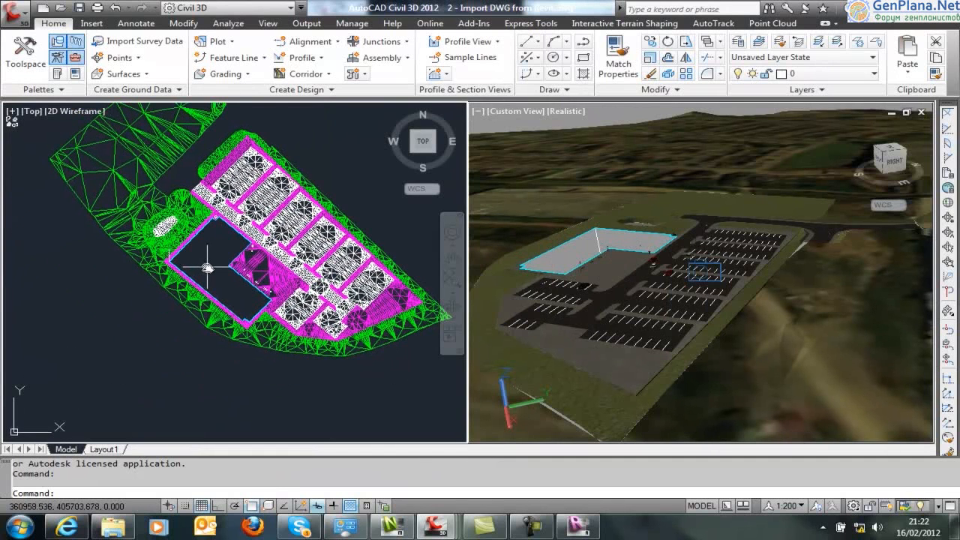
pyautogui.moveTo(210, 249)
pyautogui.write('XREF')
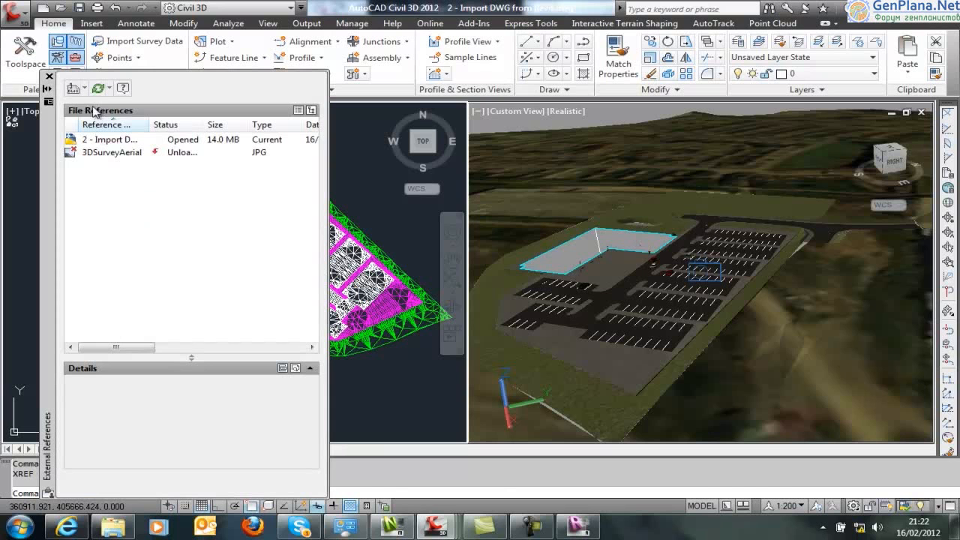
# Attach a DWG reference by selecting OfficeBuilding.dwg from Filestorage > Workflow Datasets > Shared Coordinate Systems
pyautogui.click(73, 87)
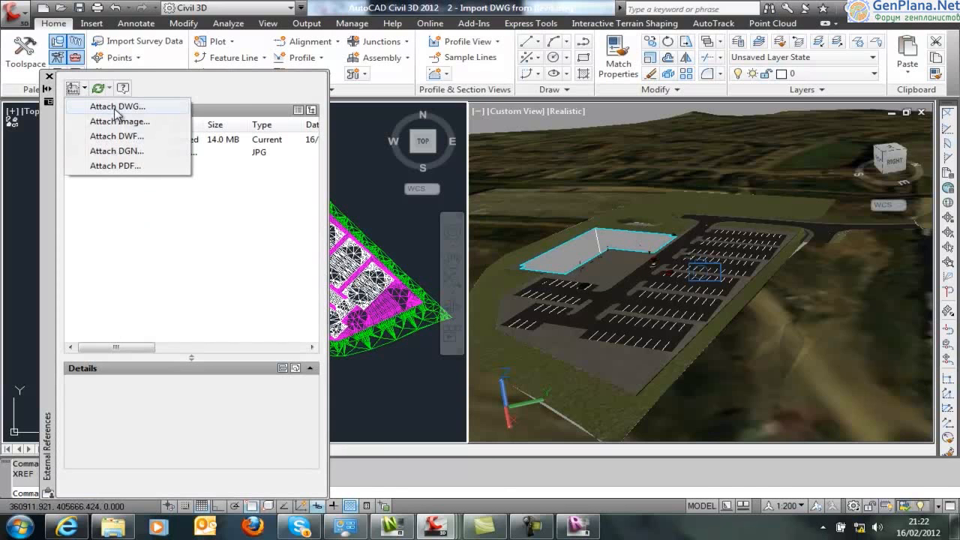
pyautogui.click(117, 106)
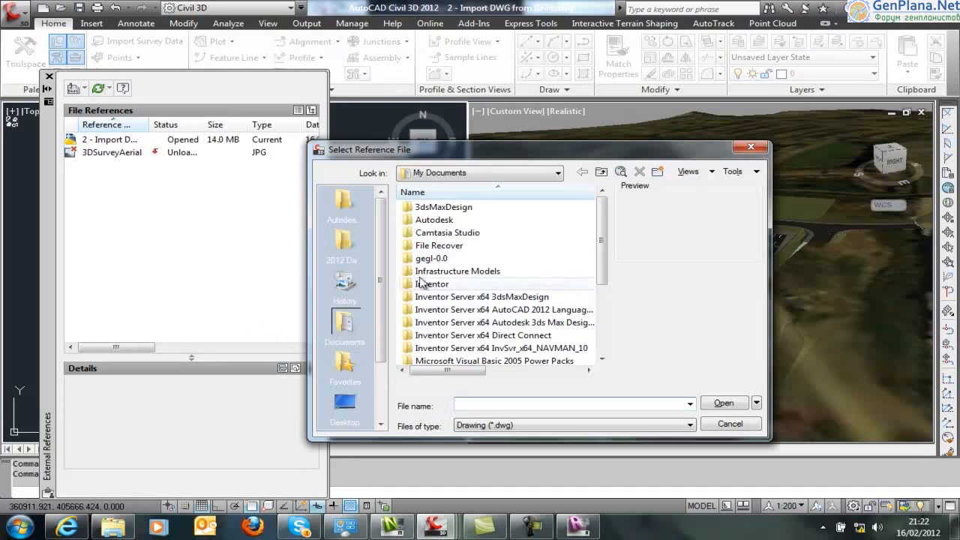
pyautogui.click(533, 173)
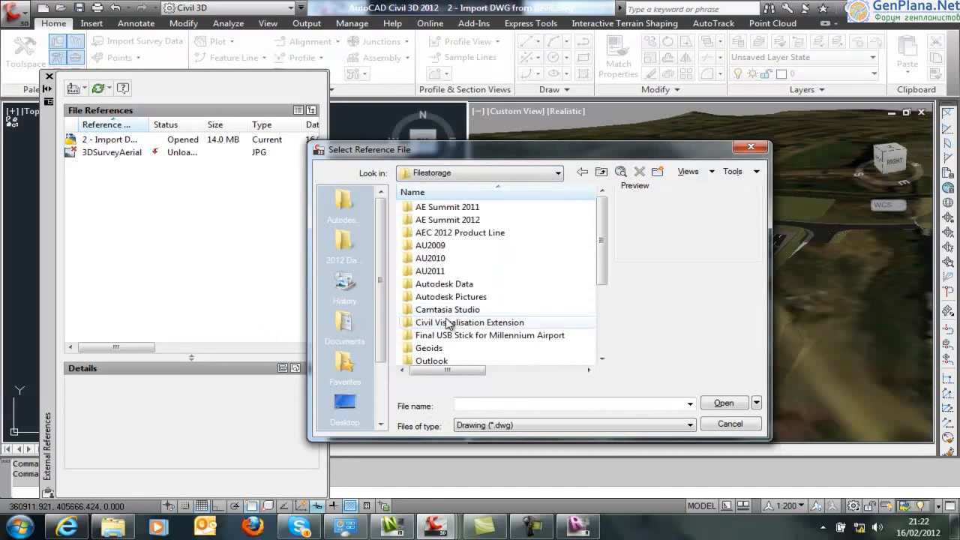
pyautogui.doubleClick(469, 322)
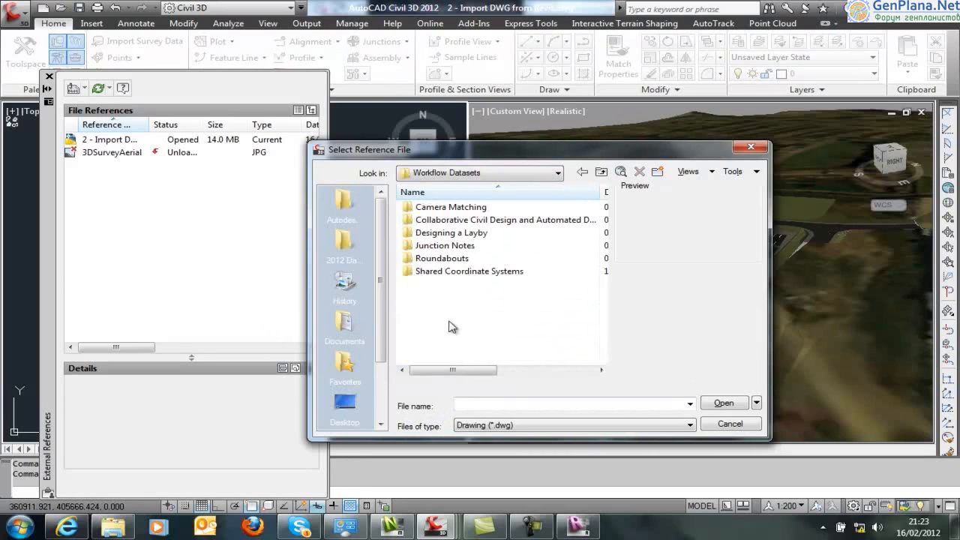
pyautogui.doubleClick(469, 271)
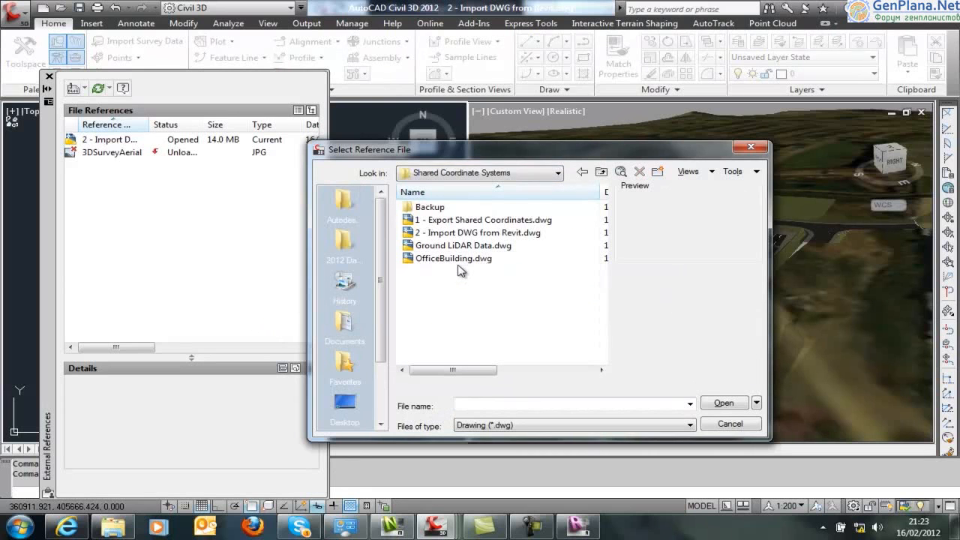
pyautogui.click(453, 258)
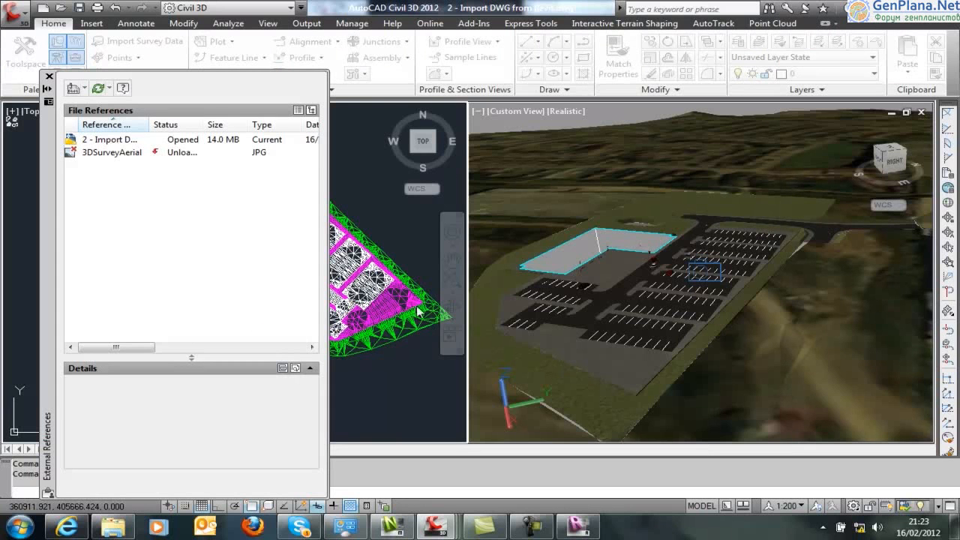
pyautogui.moveTo(231, 209)
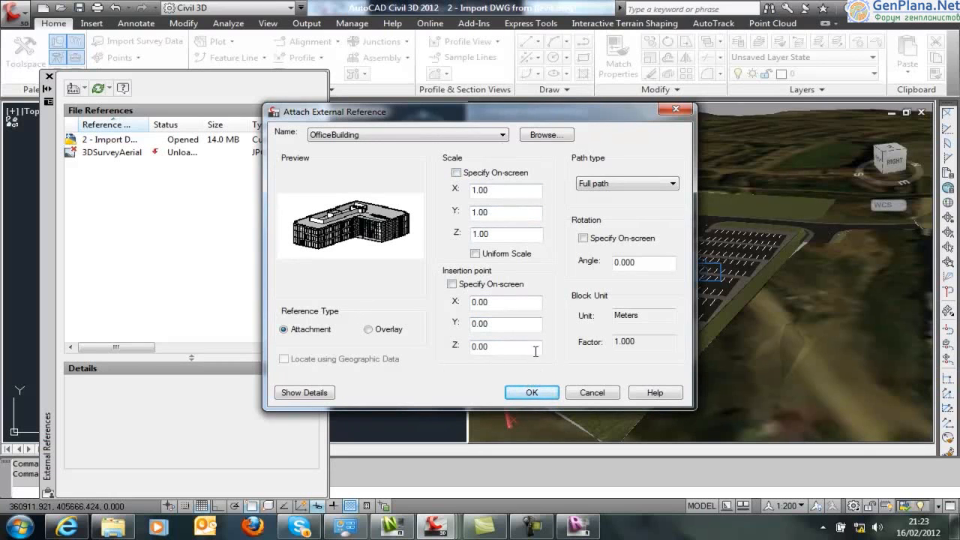
pyautogui.moveTo(543, 461)
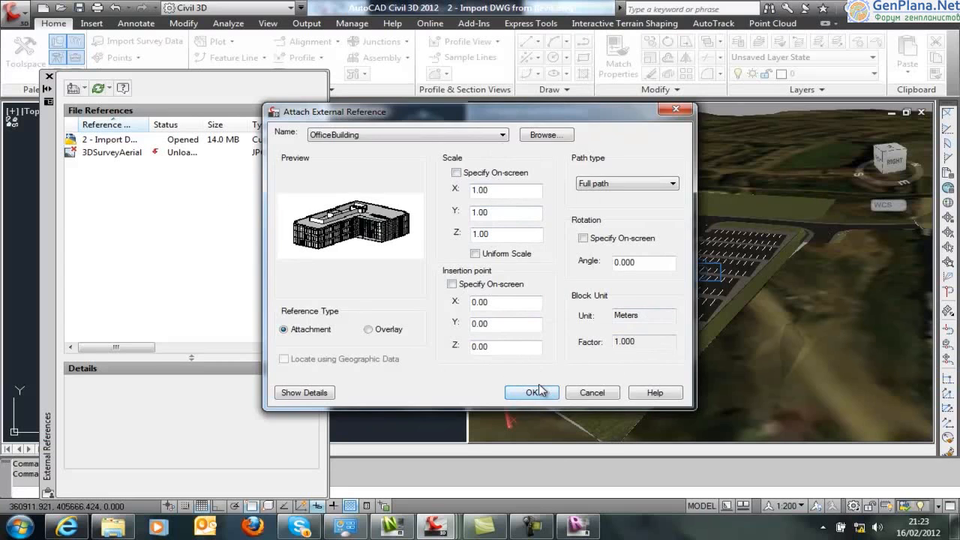
# Attach OfficeBuilding.dwg at insertion point 0,0,0 with scale 1
pyautogui.click(531, 392)
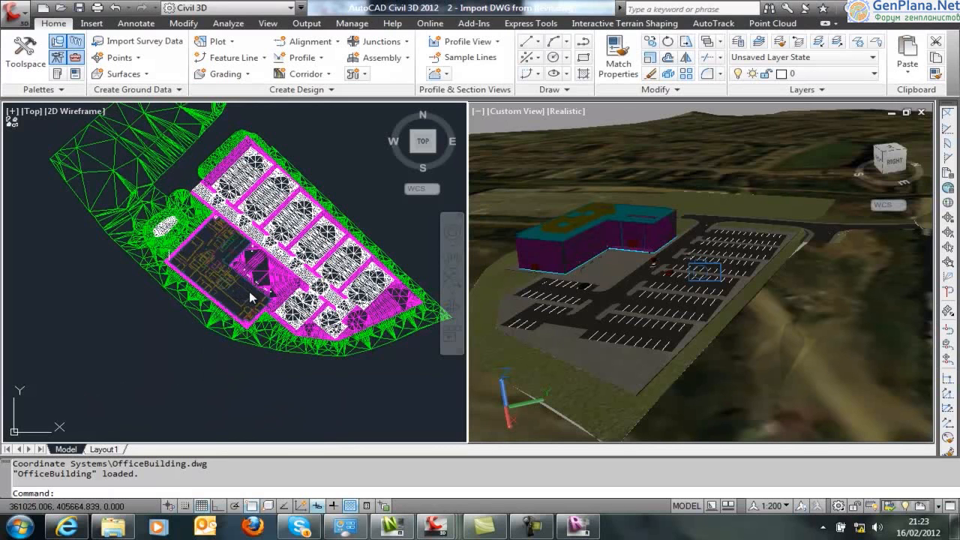
pyautogui.moveTo(242, 298)
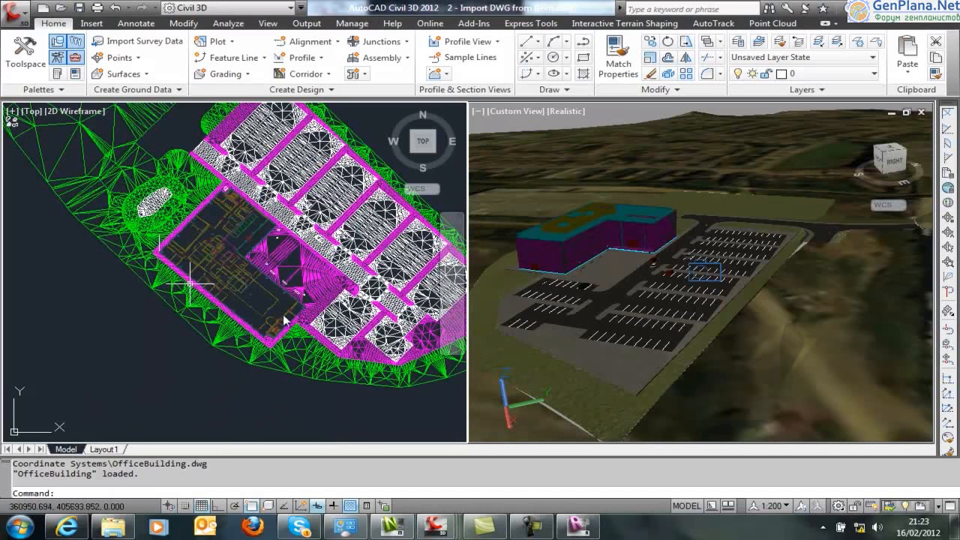
pyautogui.moveTo(293, 261)
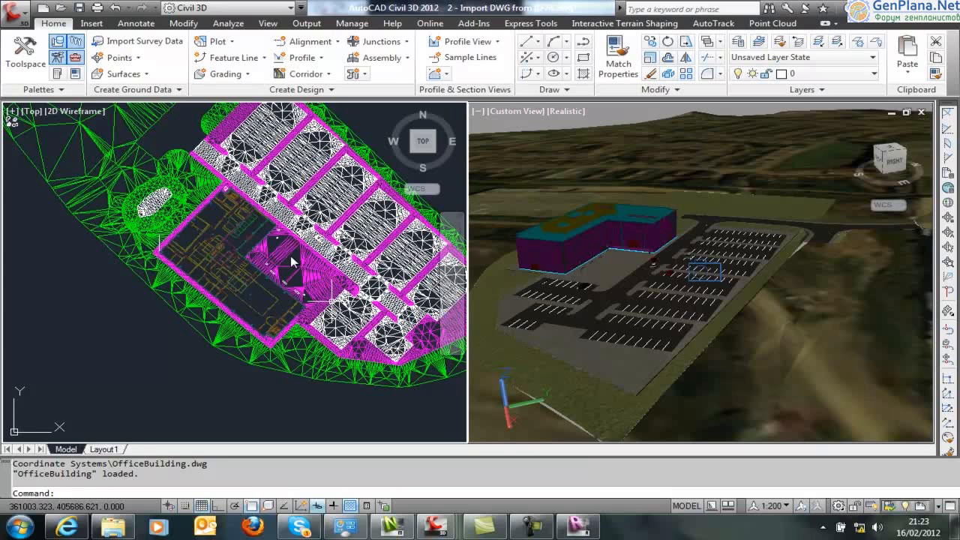
pyautogui.moveTo(253, 300)
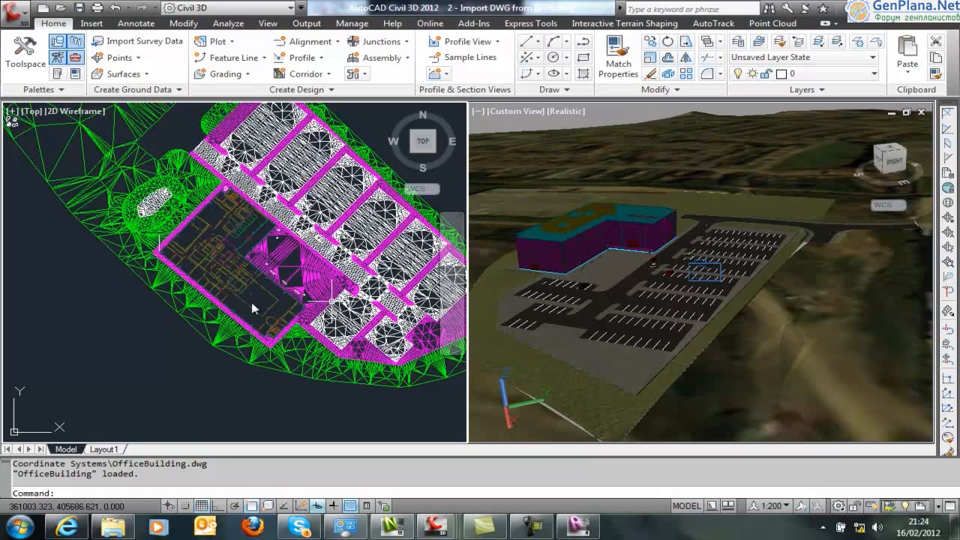
pyautogui.moveTo(289, 318)
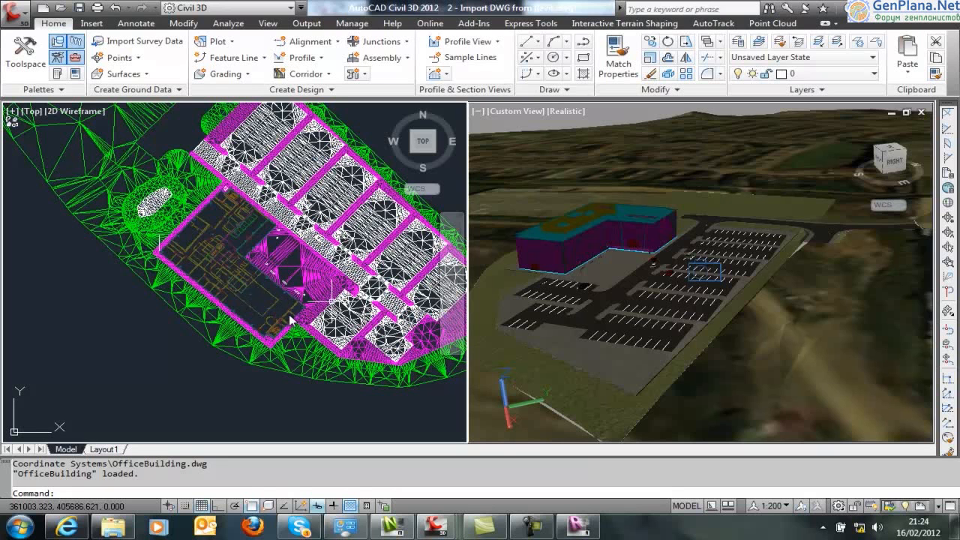
pyautogui.moveTo(379, 409)
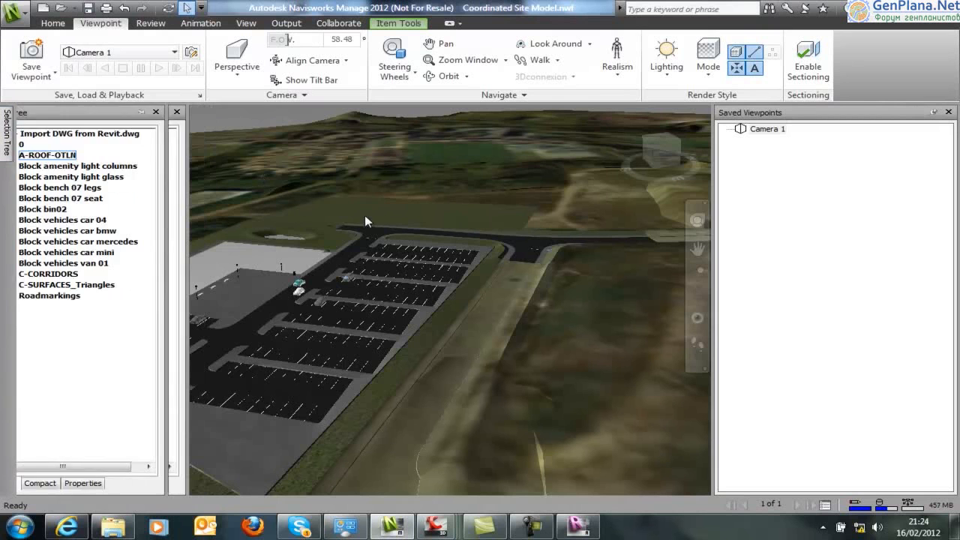
# Auto-hide the Navisworks Selection Tree, then return to the Revit office building project
pyautogui.click(156, 112)
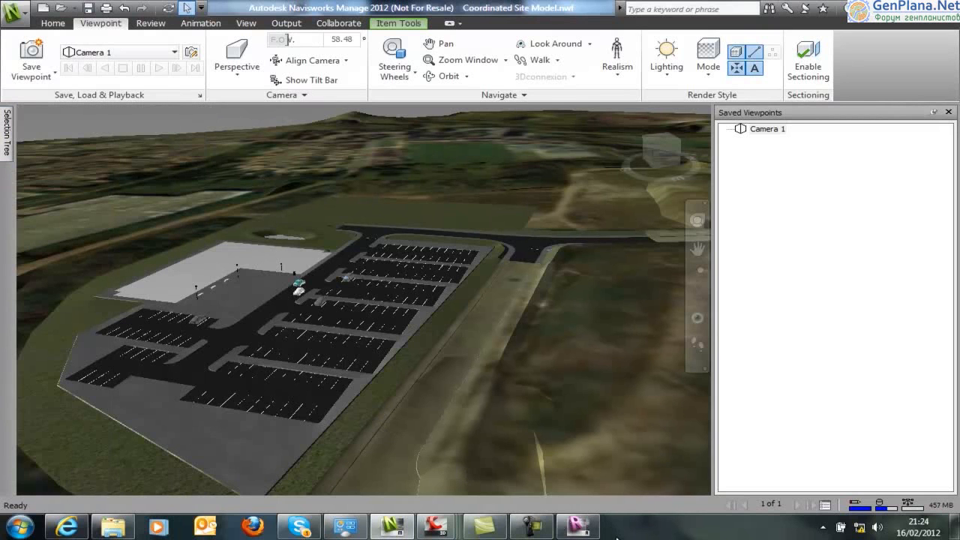
pyautogui.click(577, 525)
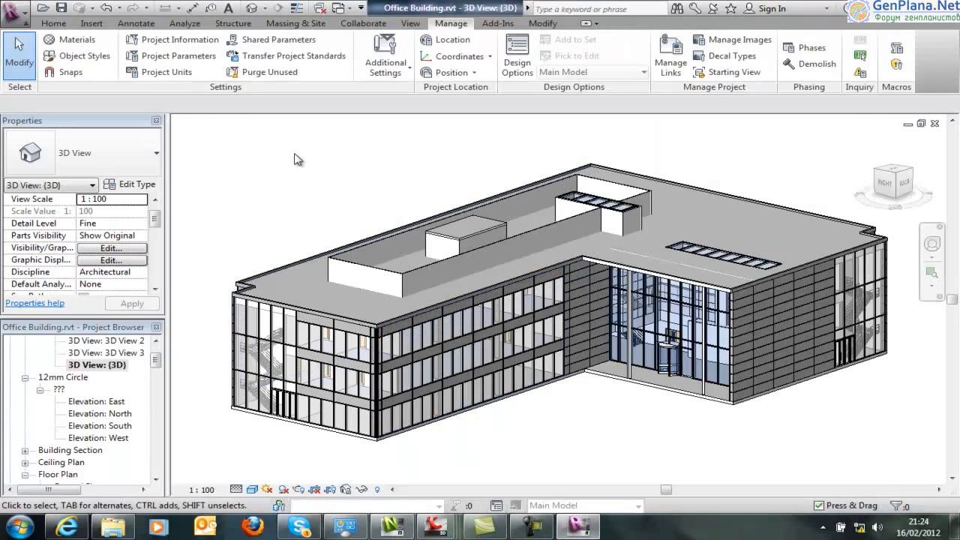
# Launch the Navisworks 2012 exporter from Add-Ins > External Tools
pyautogui.click(497, 23)
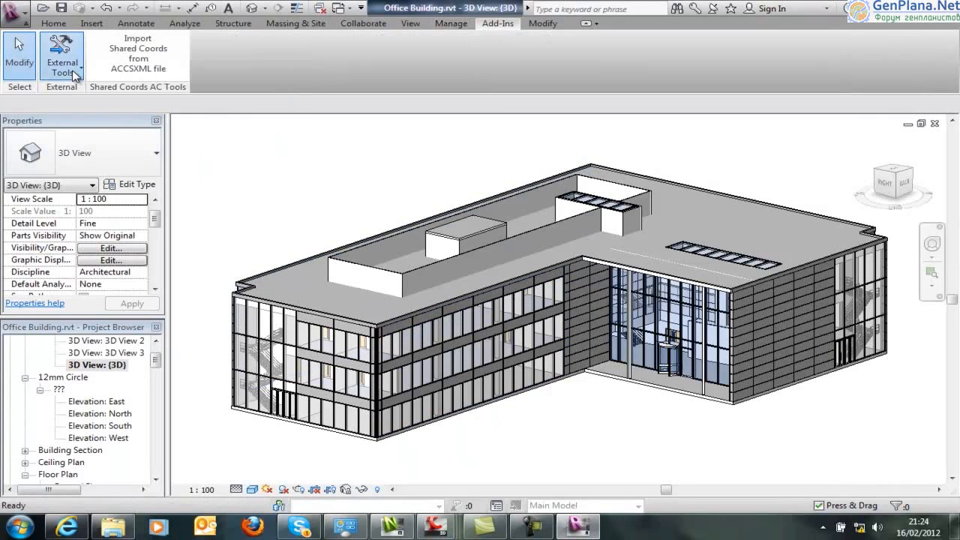
pyautogui.click(62, 56)
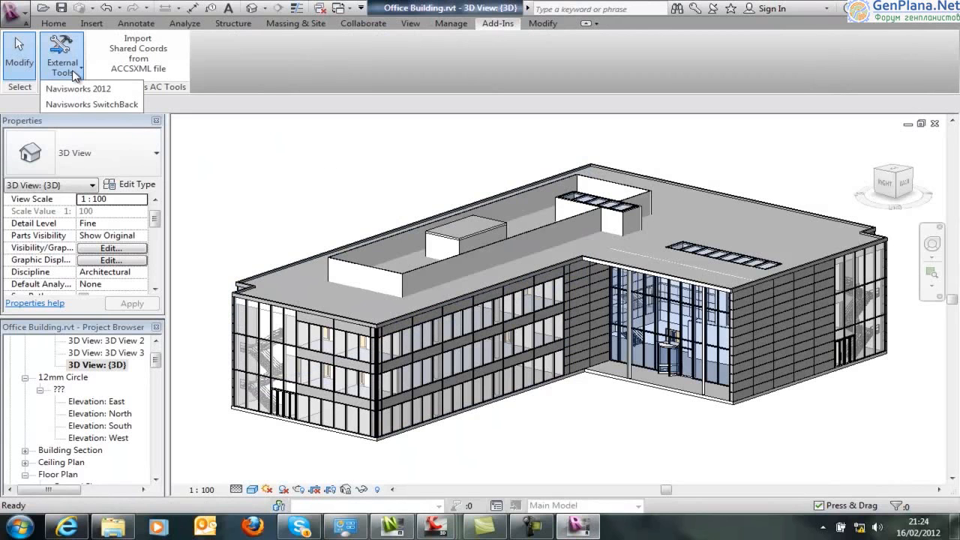
pyautogui.moveTo(79, 82)
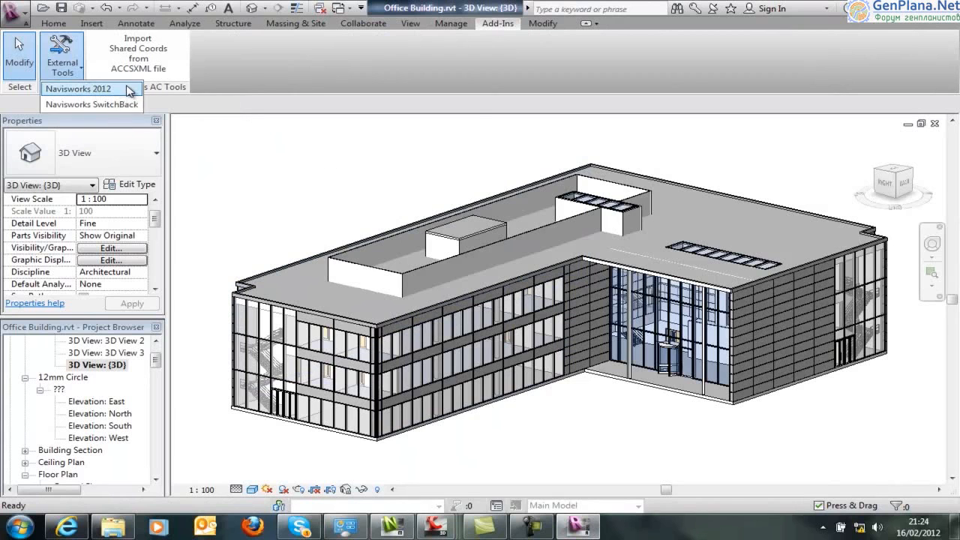
pyautogui.click(78, 88)
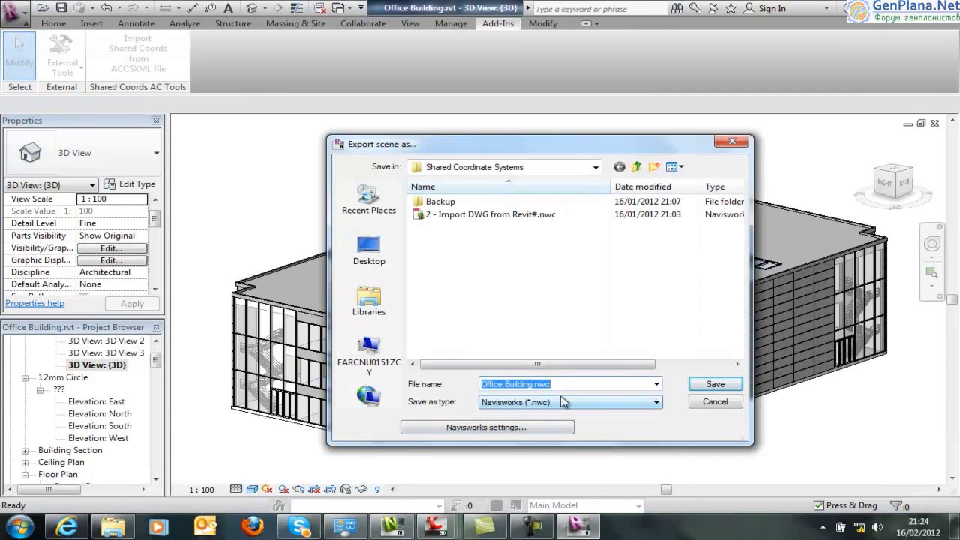
pyautogui.moveTo(576, 403)
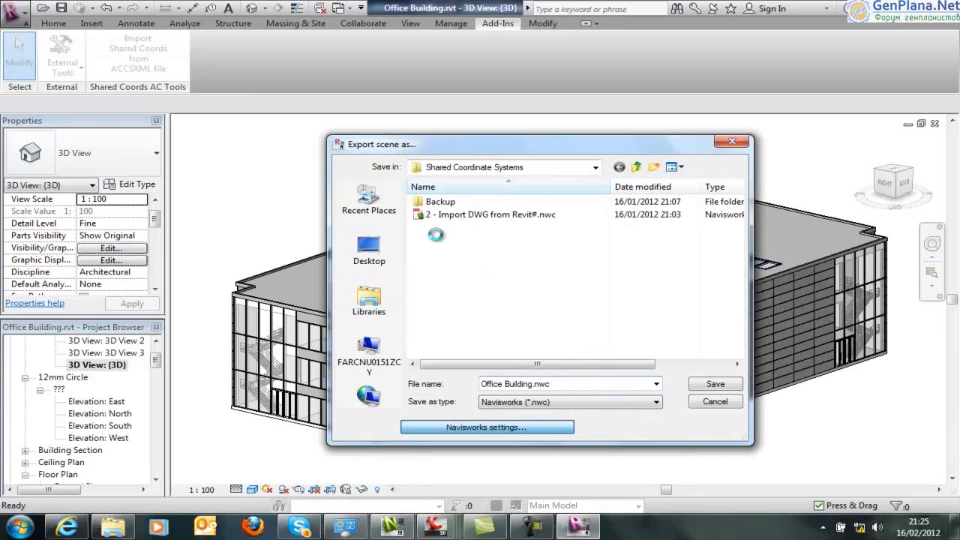
# Set Navisworks export coordinates to Shared and save Office Building.nwc
pyautogui.click(486, 427)
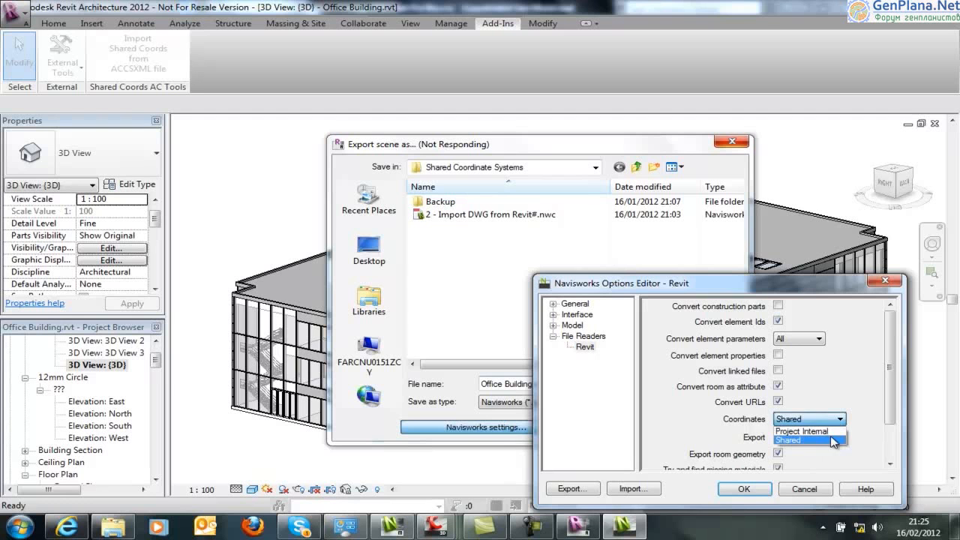
pyautogui.click(807, 437)
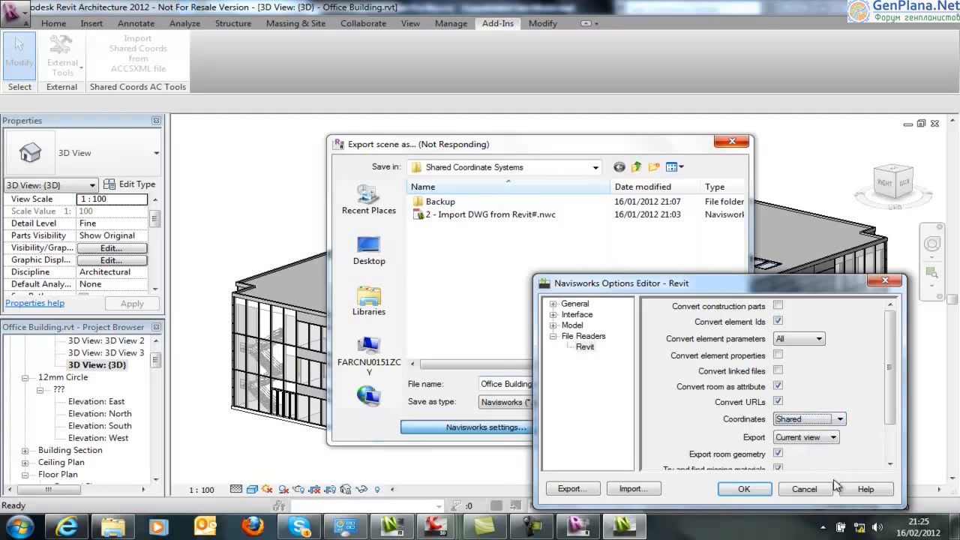
pyautogui.click(744, 488)
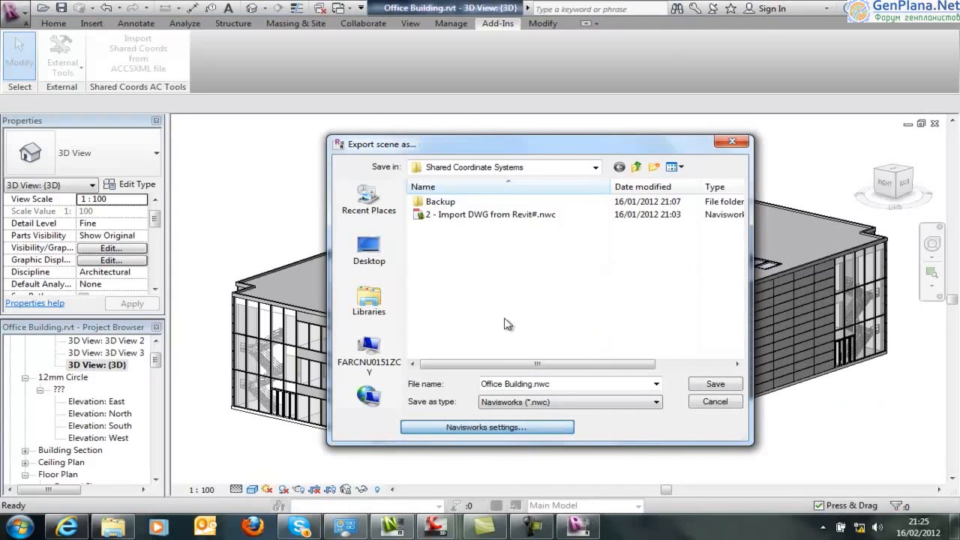
pyautogui.click(714, 401)
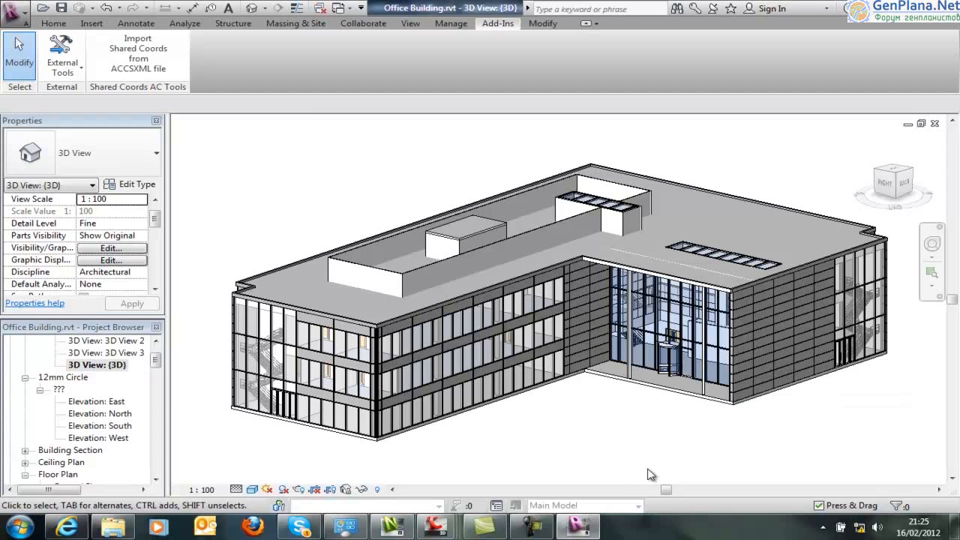
pyautogui.moveTo(392, 526)
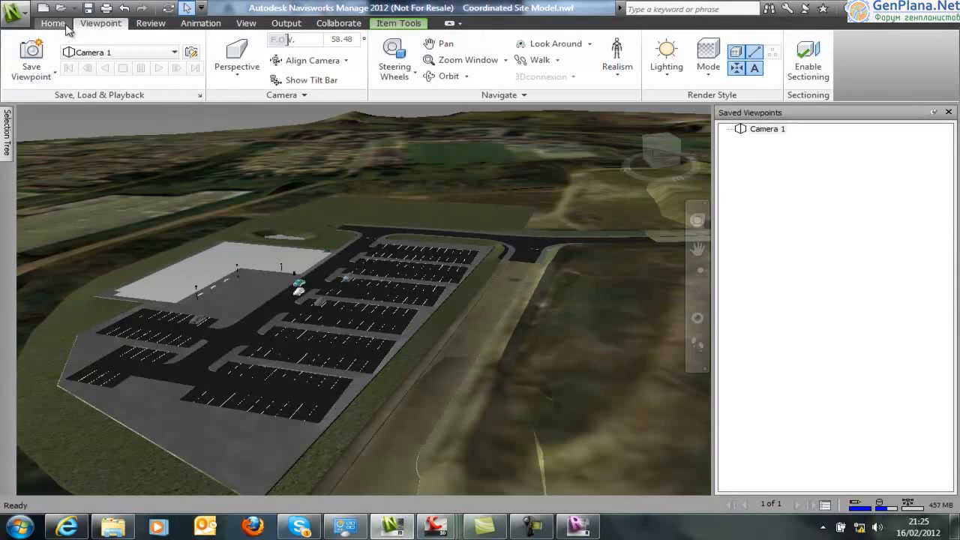
# Start Append, filter to Navisworks Cache (*.nwc) files, and select Office Building.nwc
pyautogui.click(52, 24)
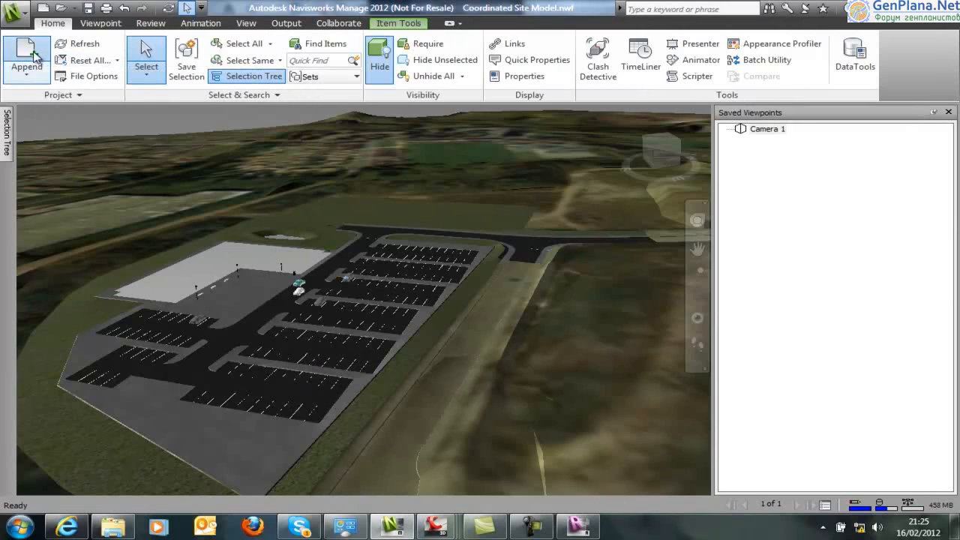
pyautogui.click(26, 60)
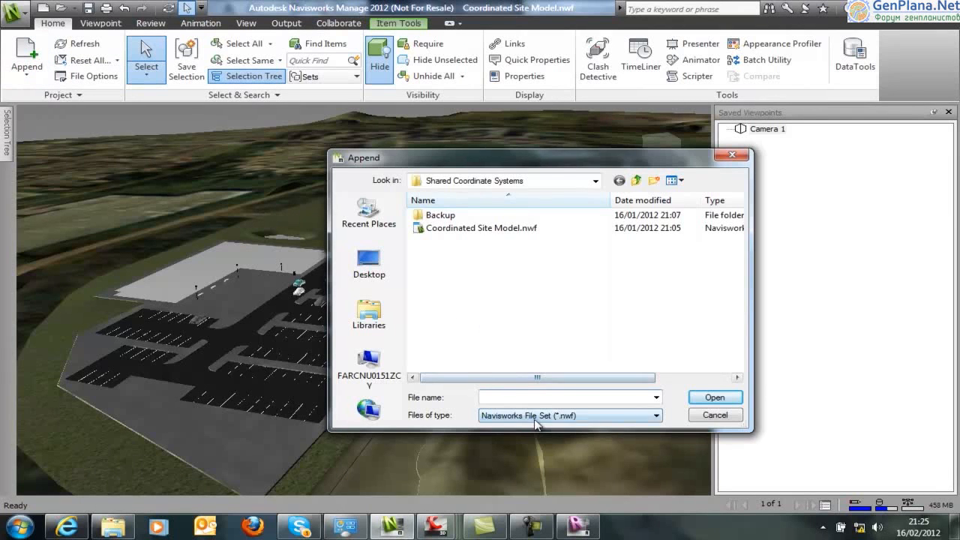
pyautogui.click(658, 416)
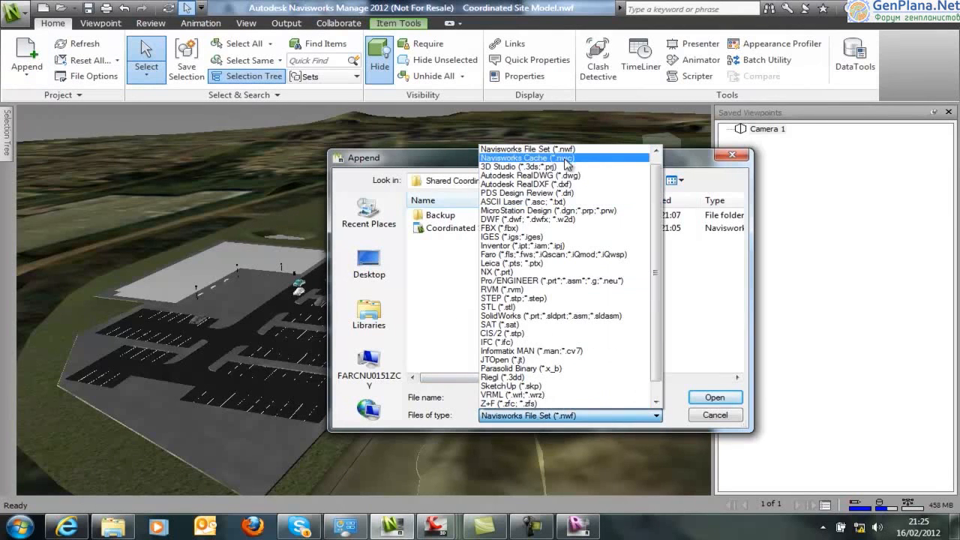
pyautogui.click(526, 158)
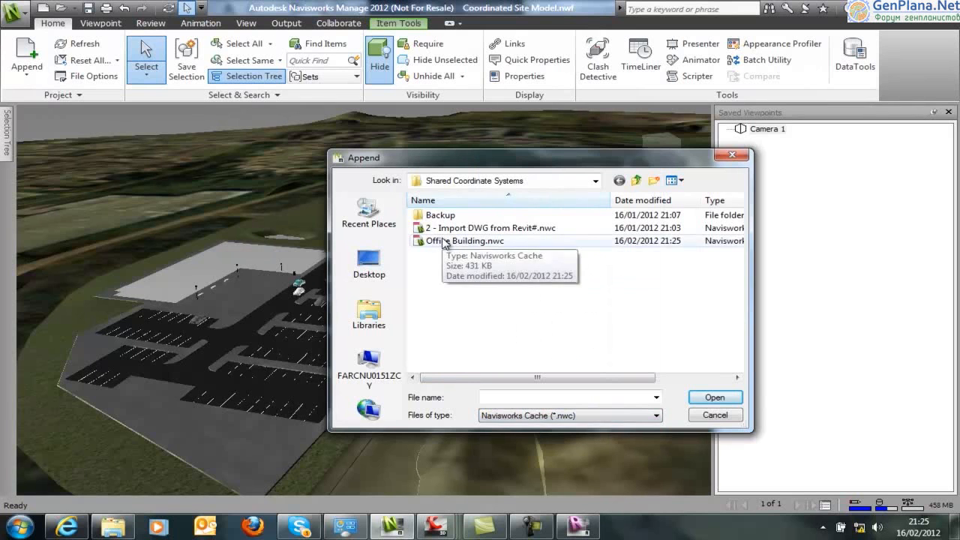
pyautogui.click(714, 397)
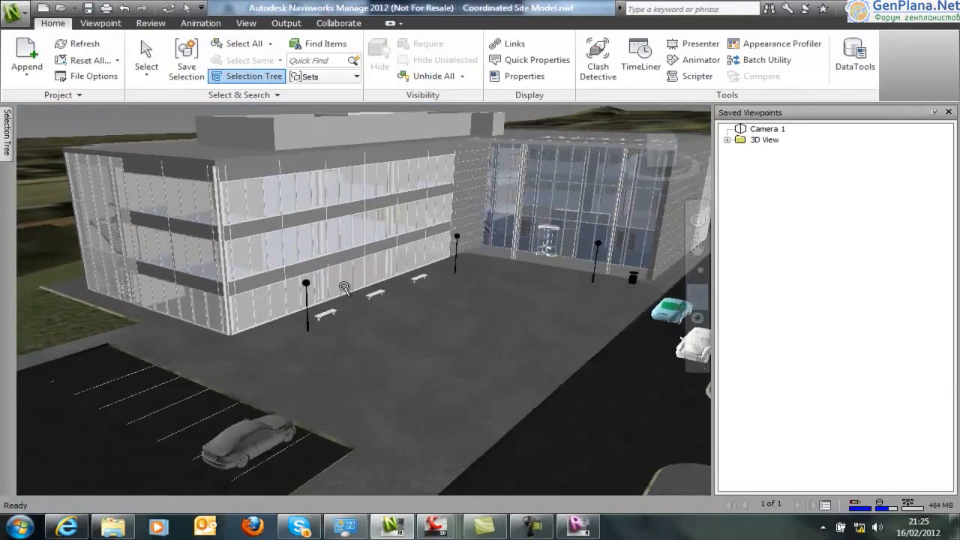
# Pull the view back to show the appended office building beside the parking lots
pyautogui.moveTo(345, 288); pyautogui.dragTo(278, 292)
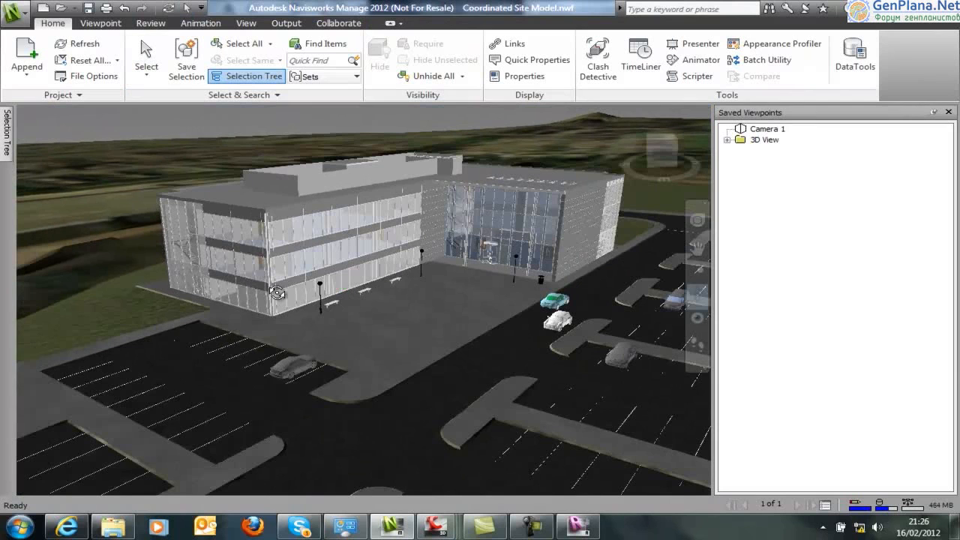